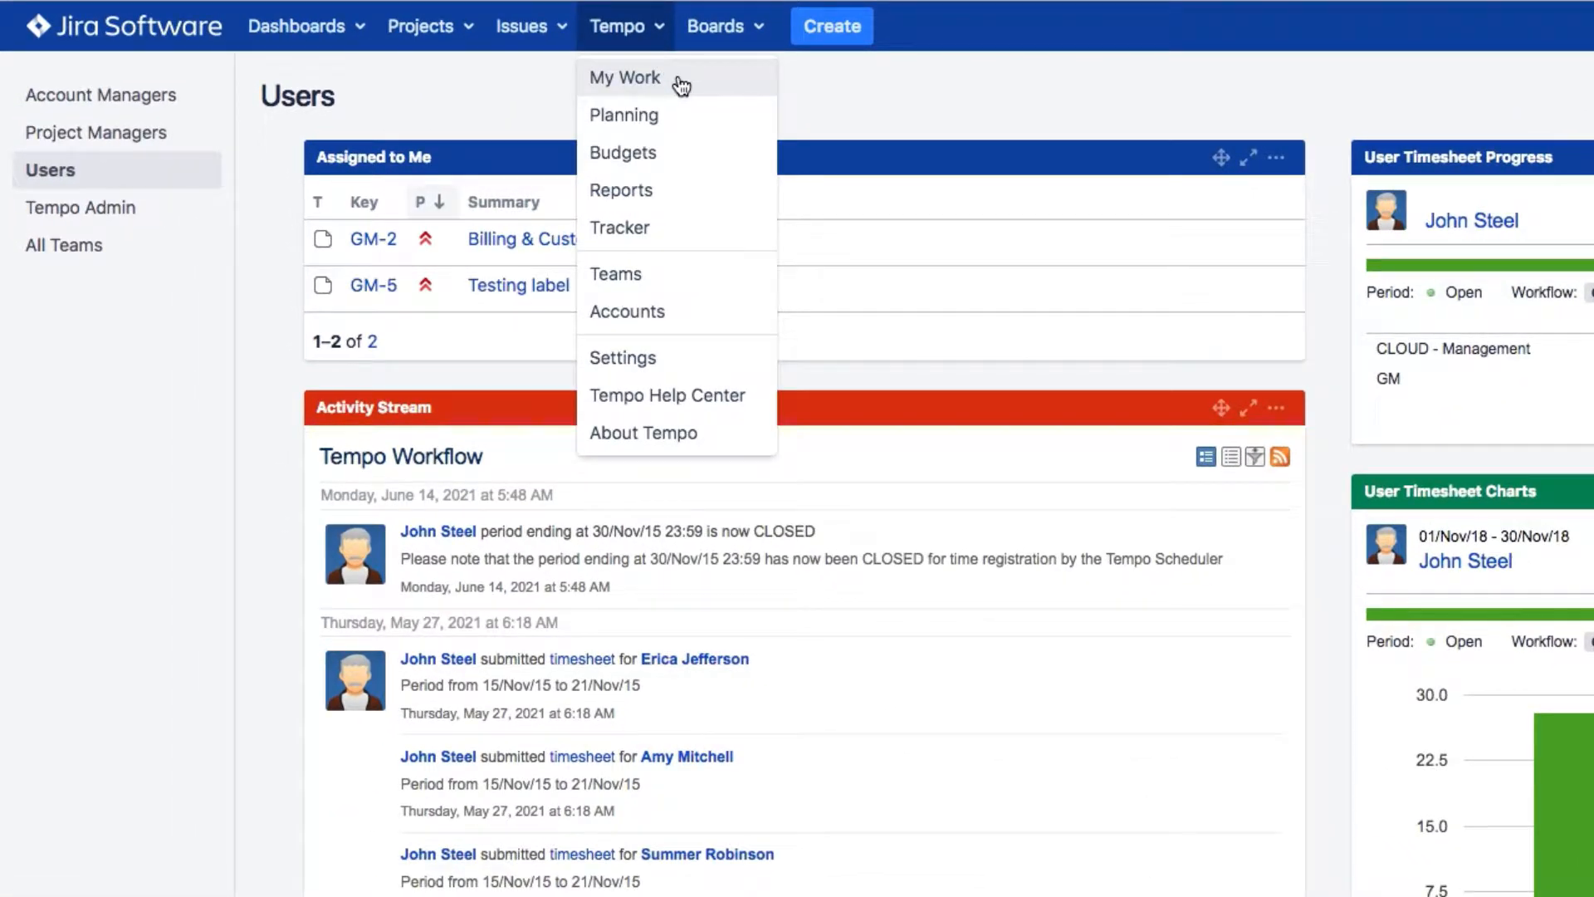
# - Go to Tempo's My Work page showing this week's calendar of logged hours
pyautogui.click(626, 78)
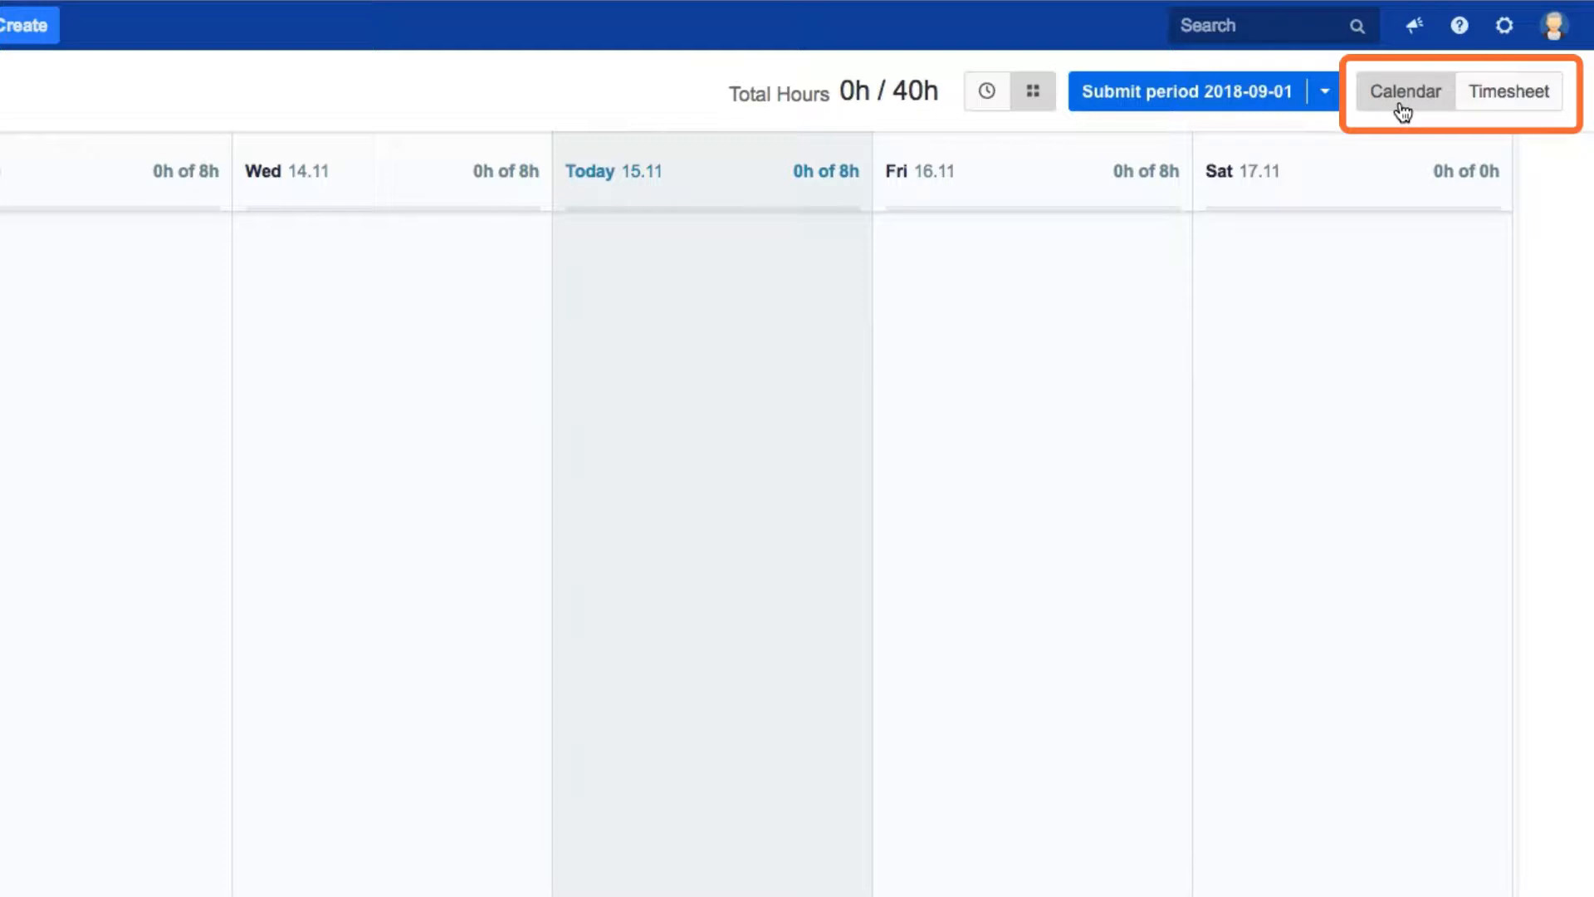
# - Switch My Work from calendar to the November 2018 timesheet grid per issue
pyautogui.click(1510, 90)
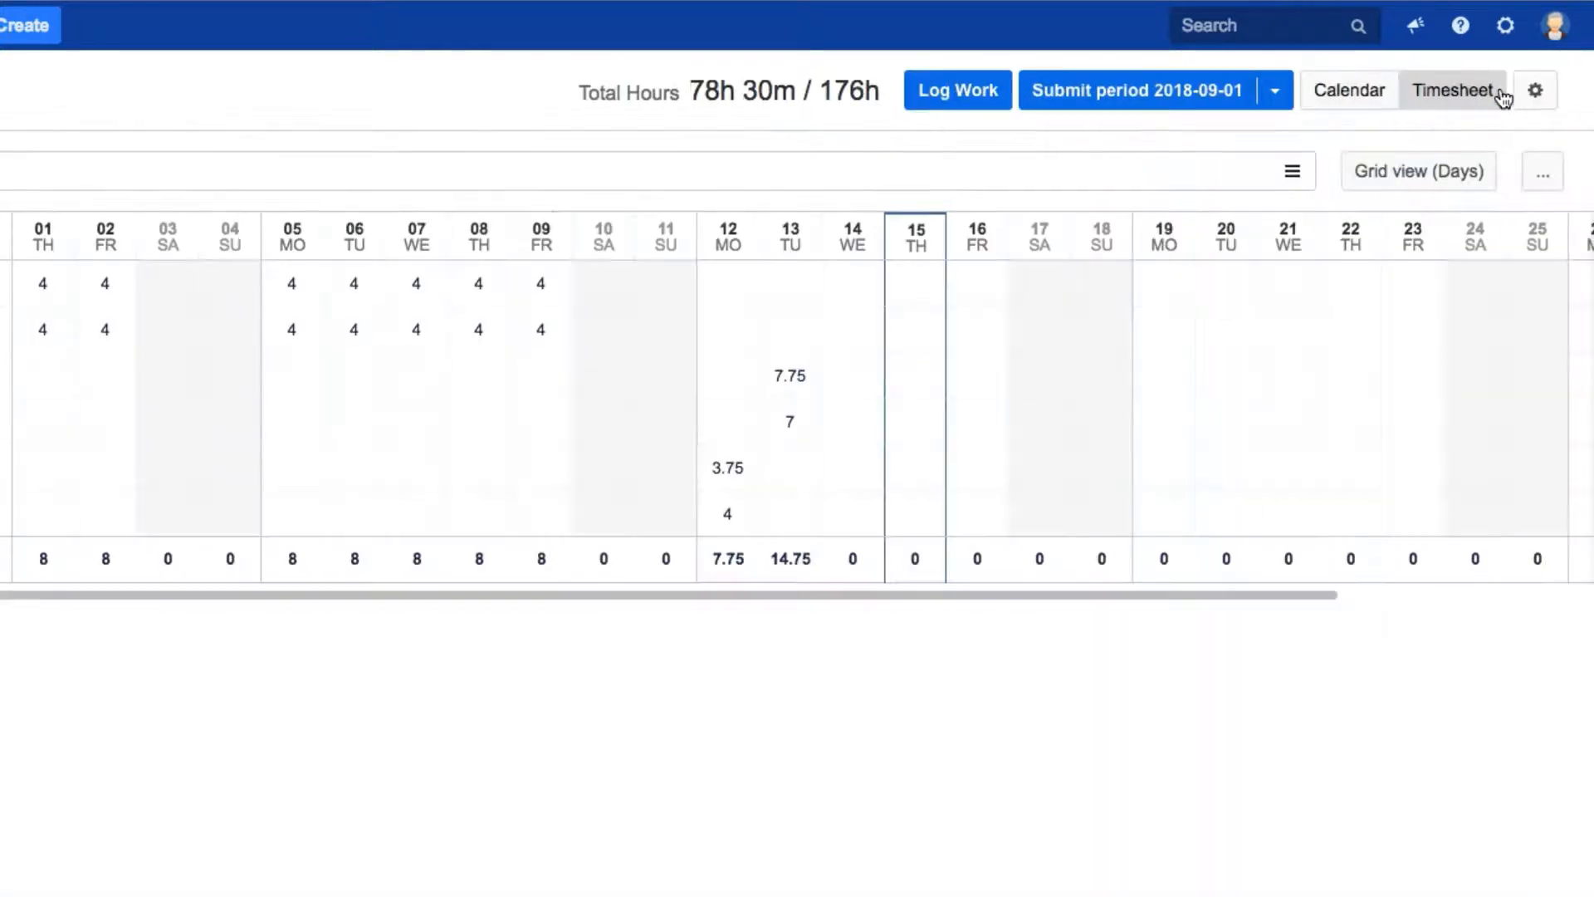
pyautogui.click(1451, 90)
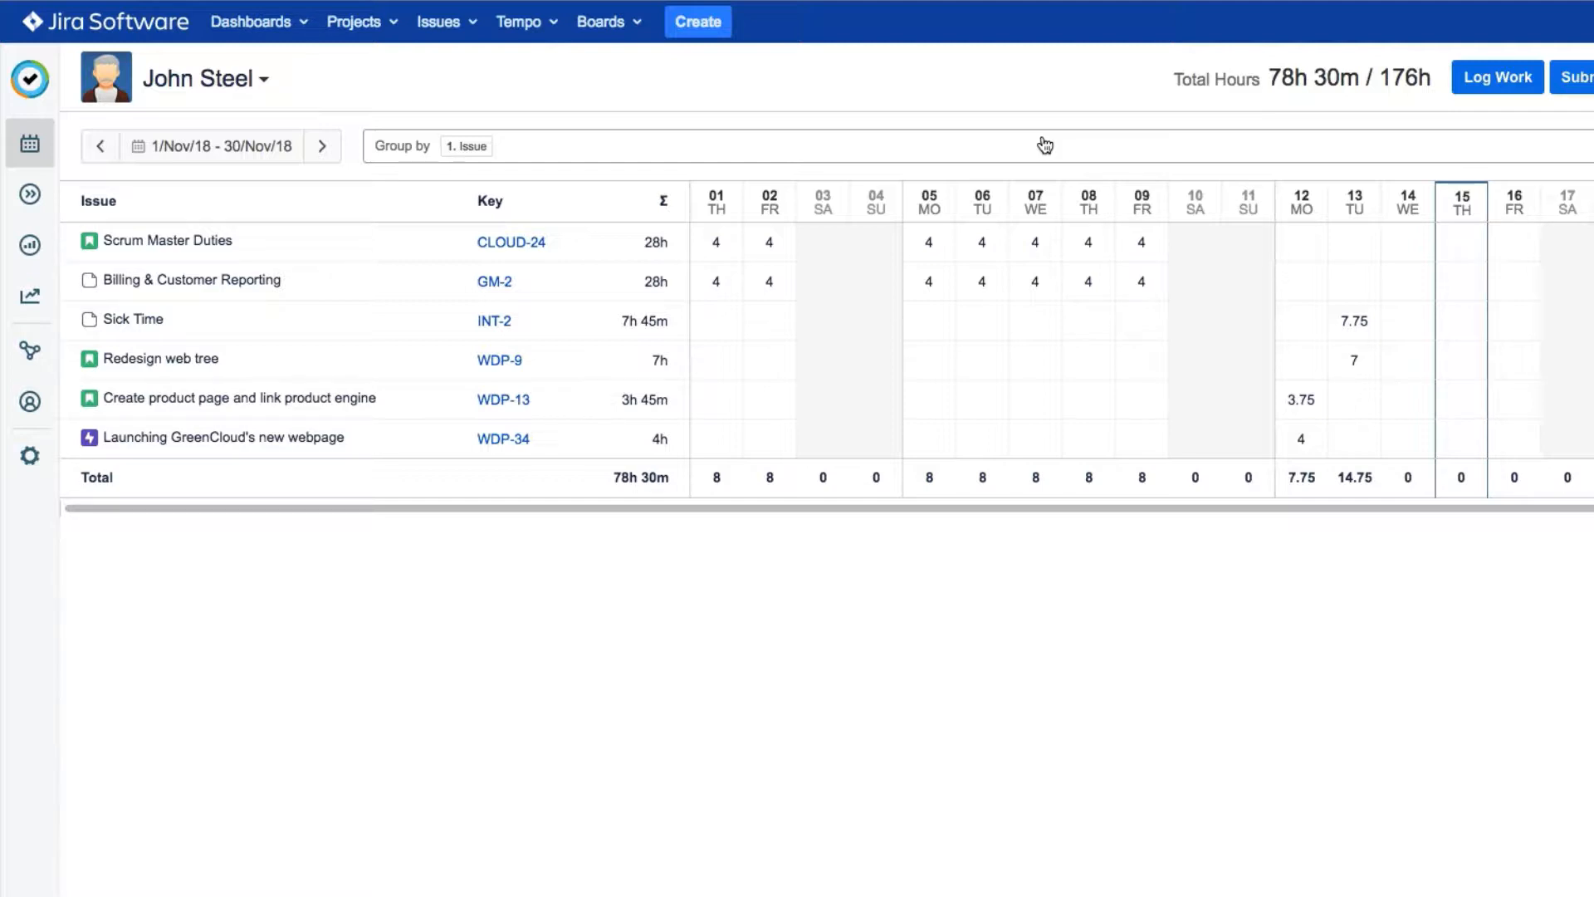
pyautogui.moveTo(350, 163)
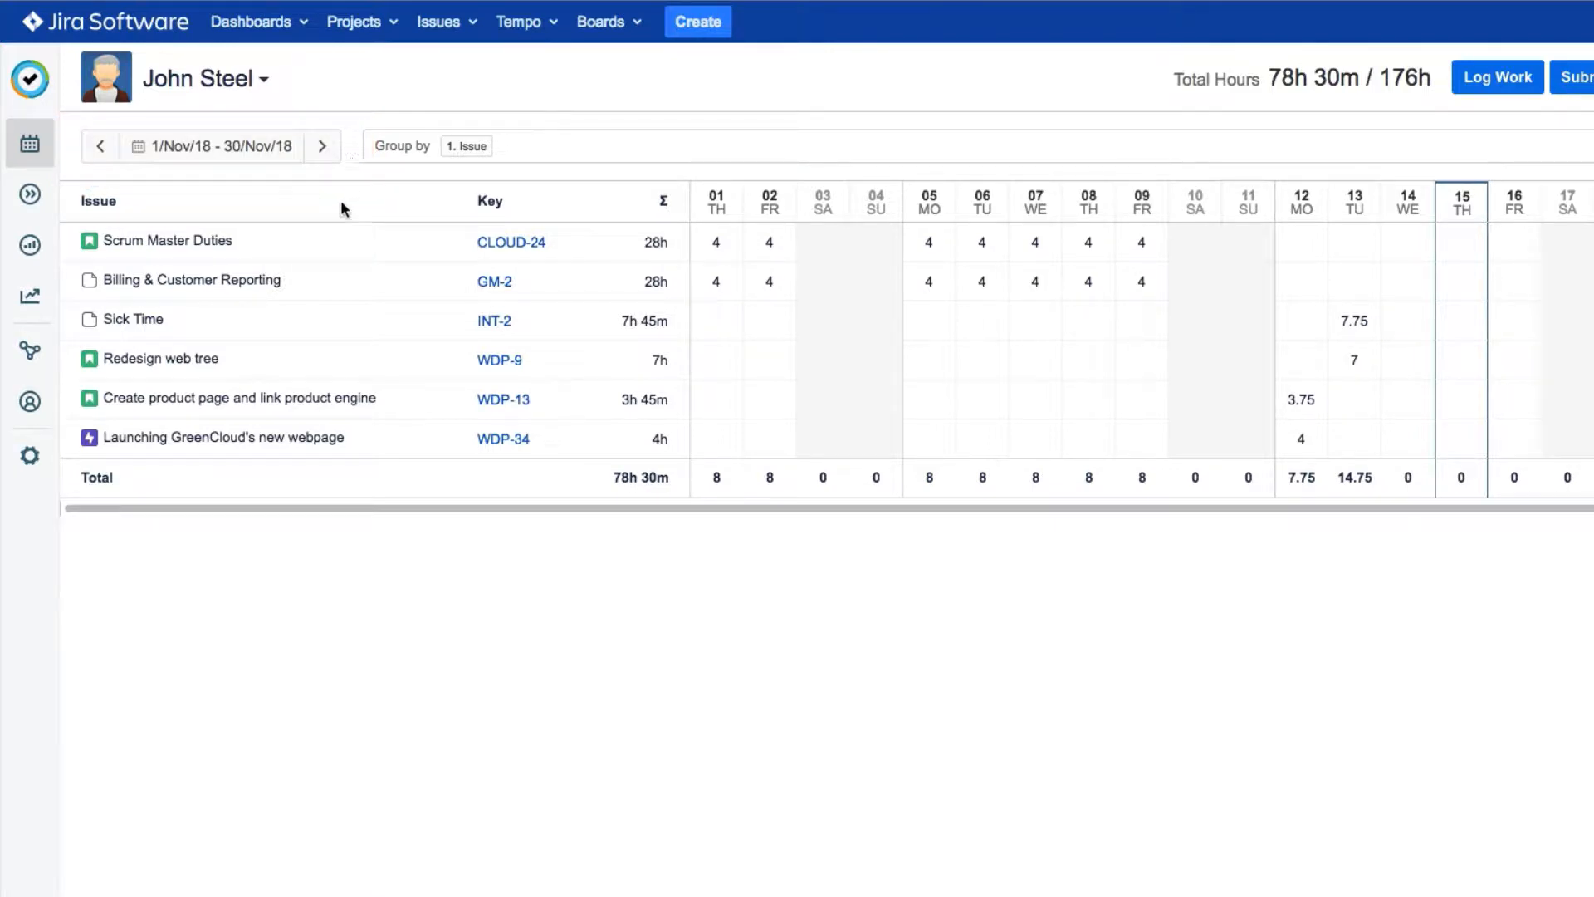
pyautogui.moveTo(464, 438)
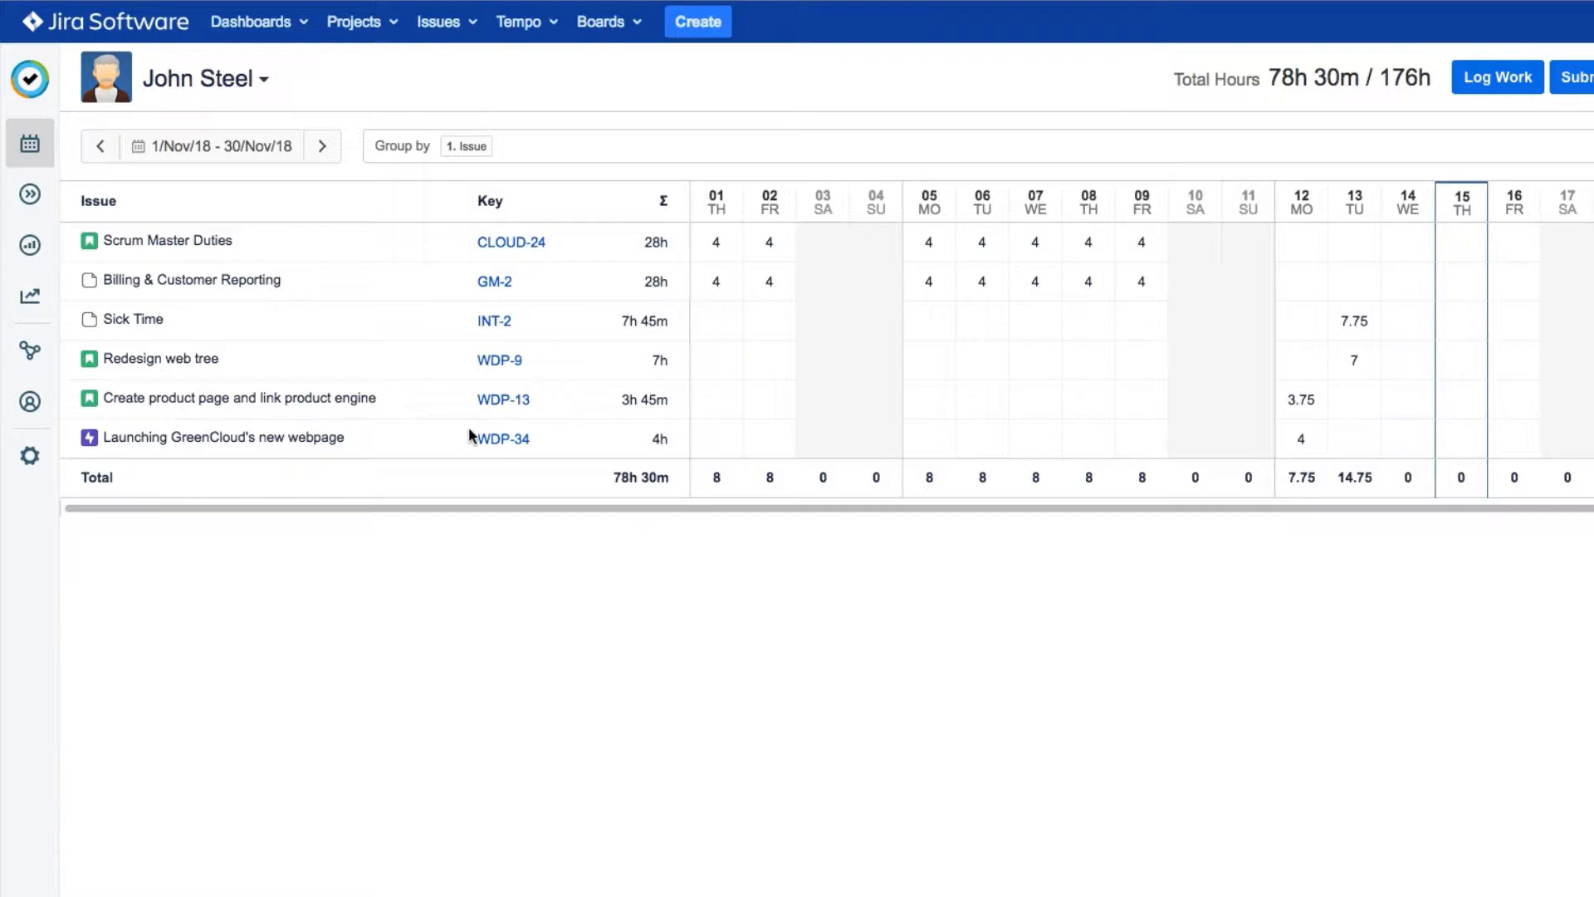
pyautogui.moveTo(1496, 77)
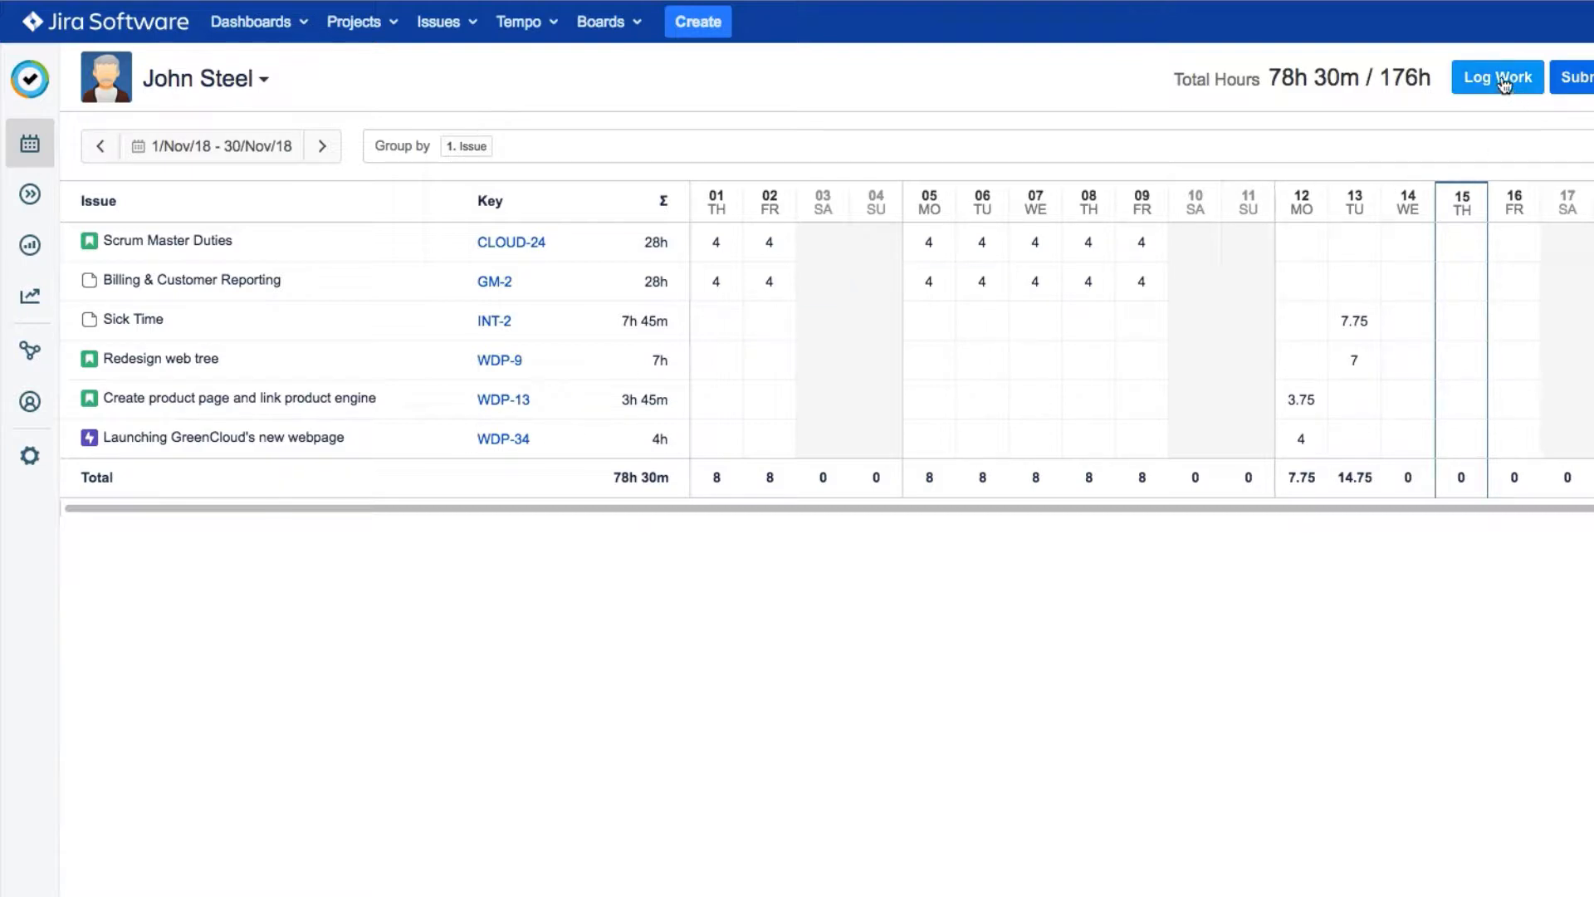
# - Start a new work log on WDP-7 Travel Association New Web described as 'Scoping new web'
pyautogui.click(1496, 76)
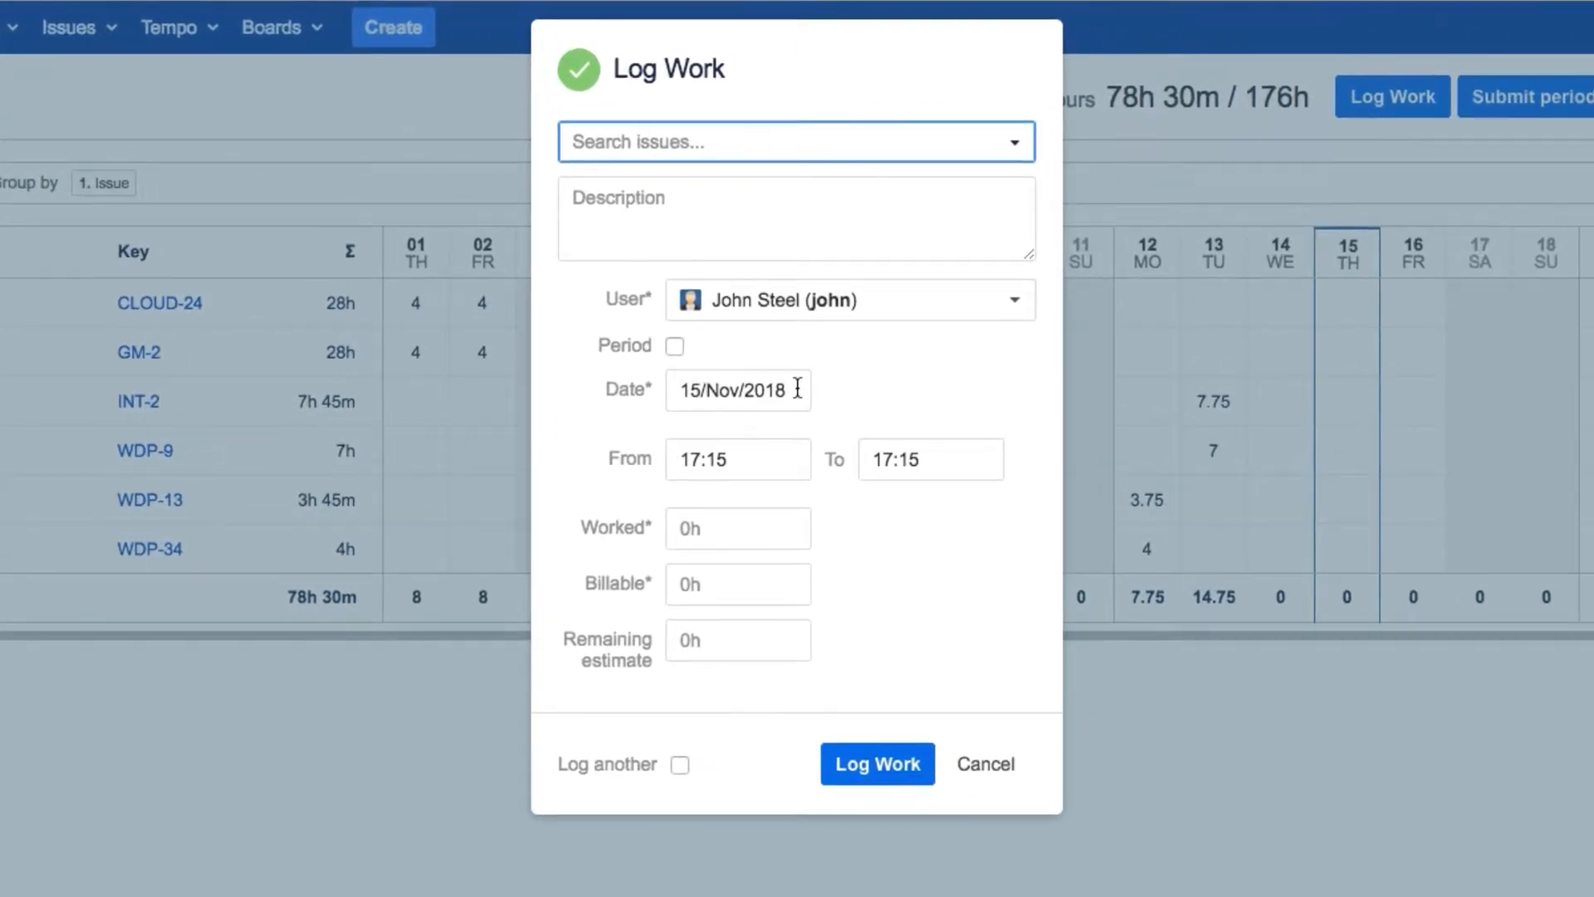
pyautogui.click(795, 142)
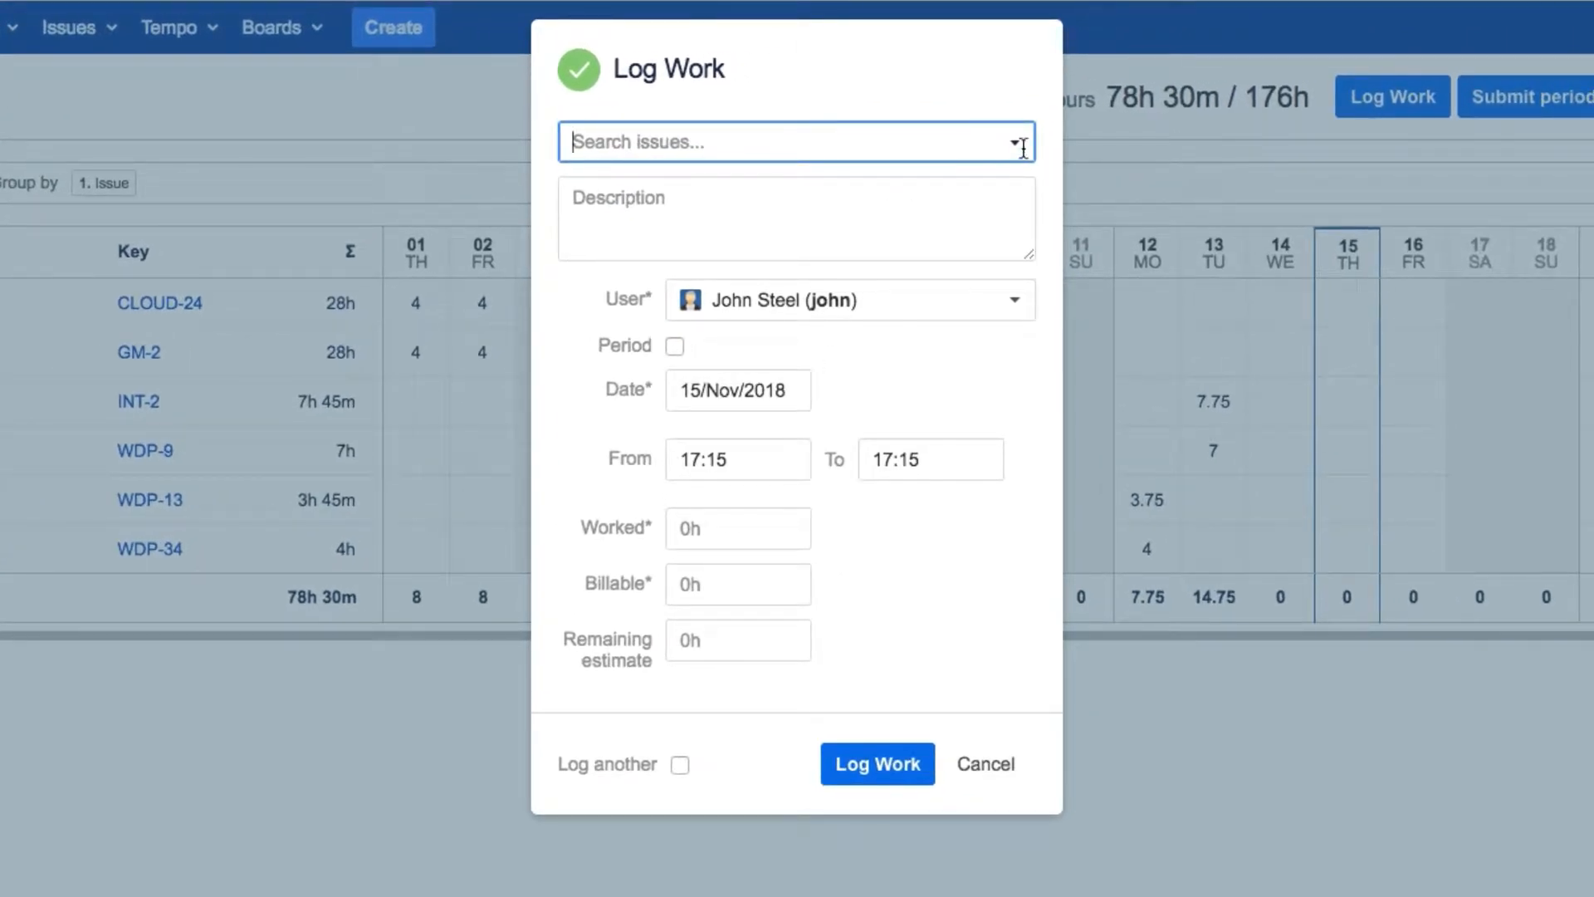
pyautogui.click(795, 141)
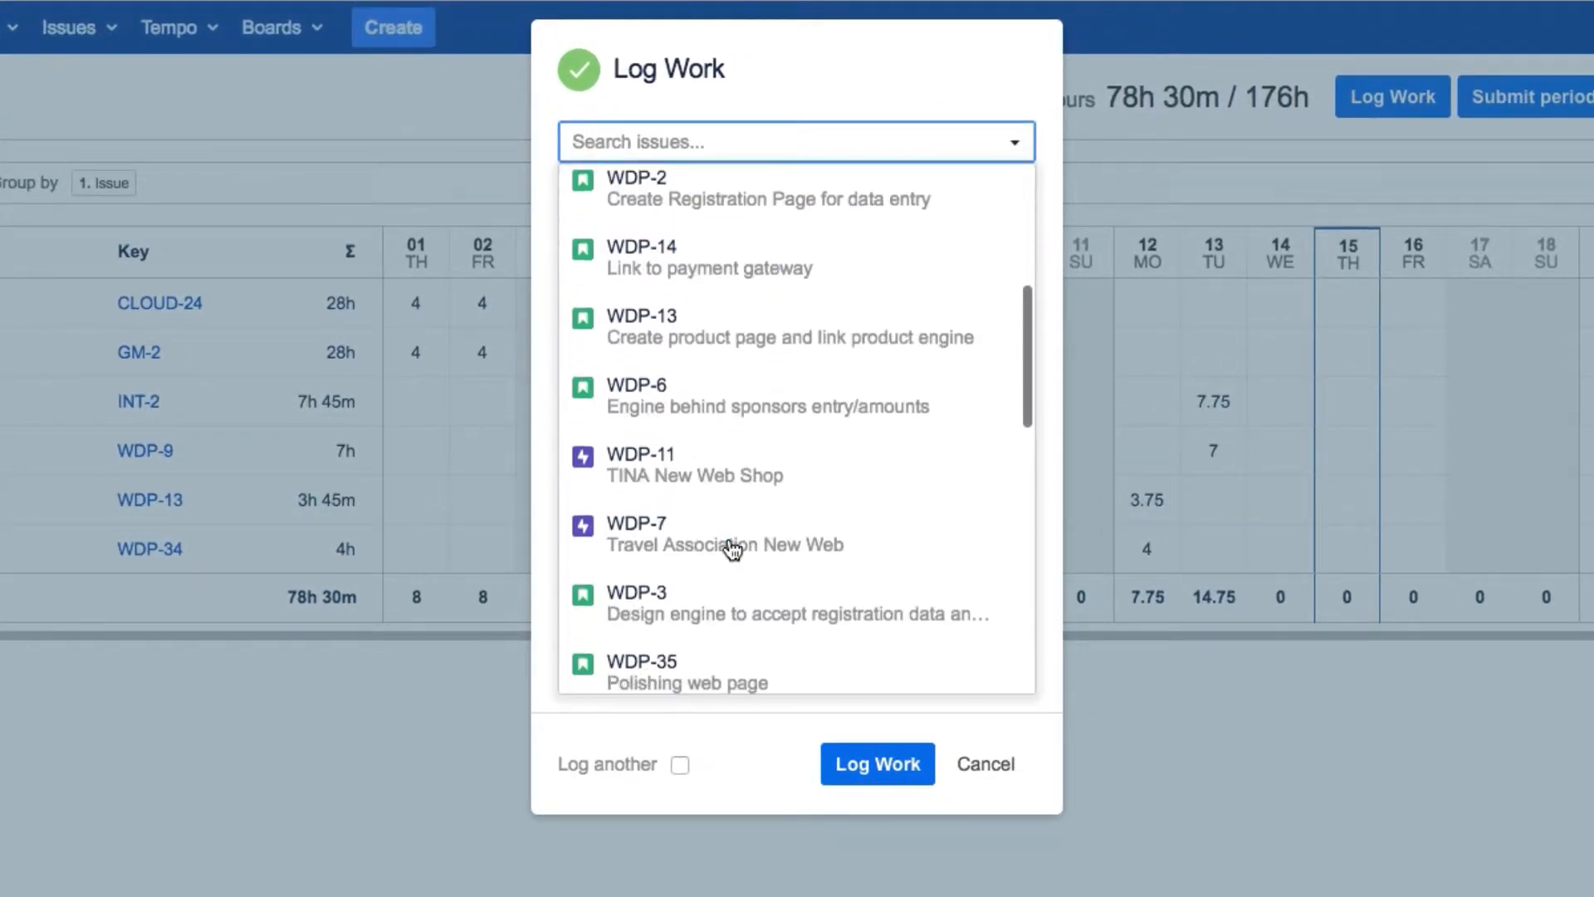
pyautogui.click(726, 531)
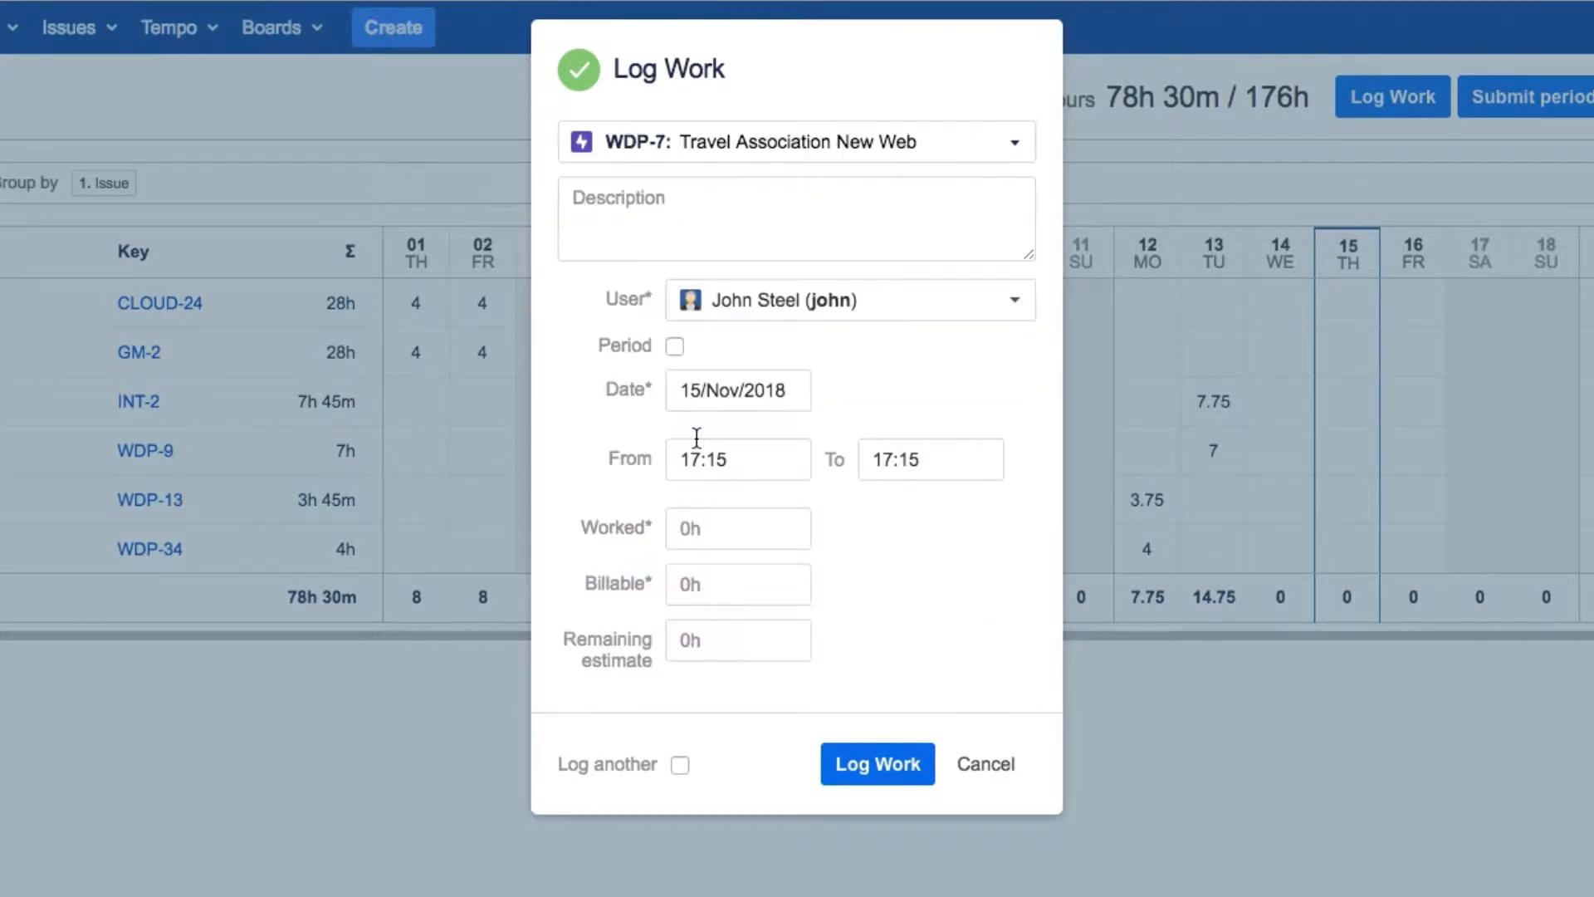
pyautogui.write('Scop')
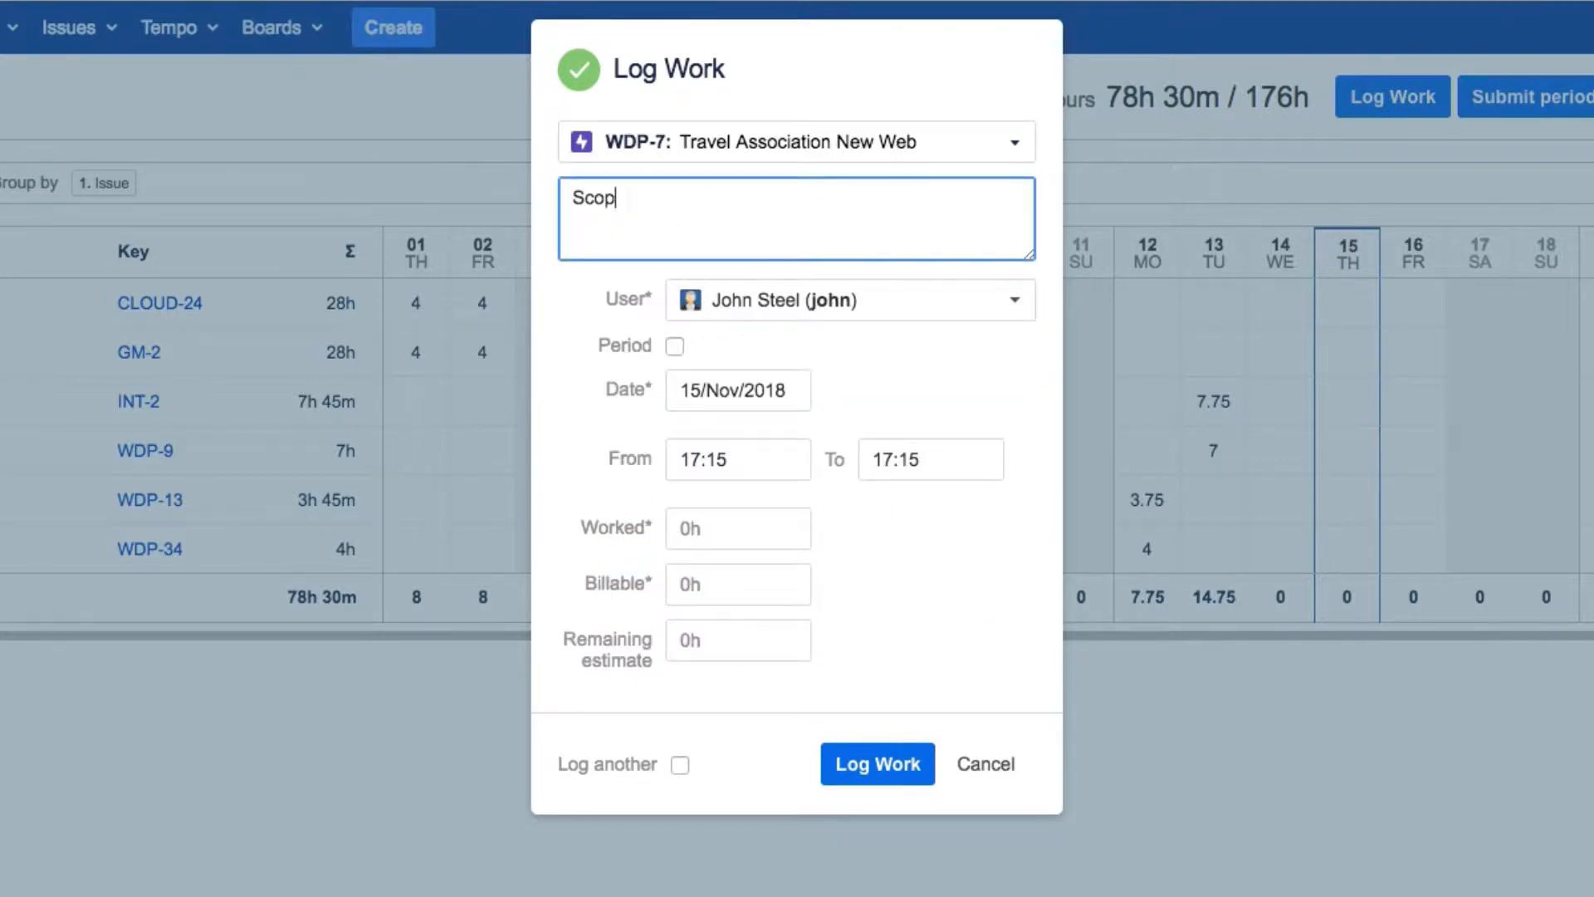
pyautogui.write('ing new web')
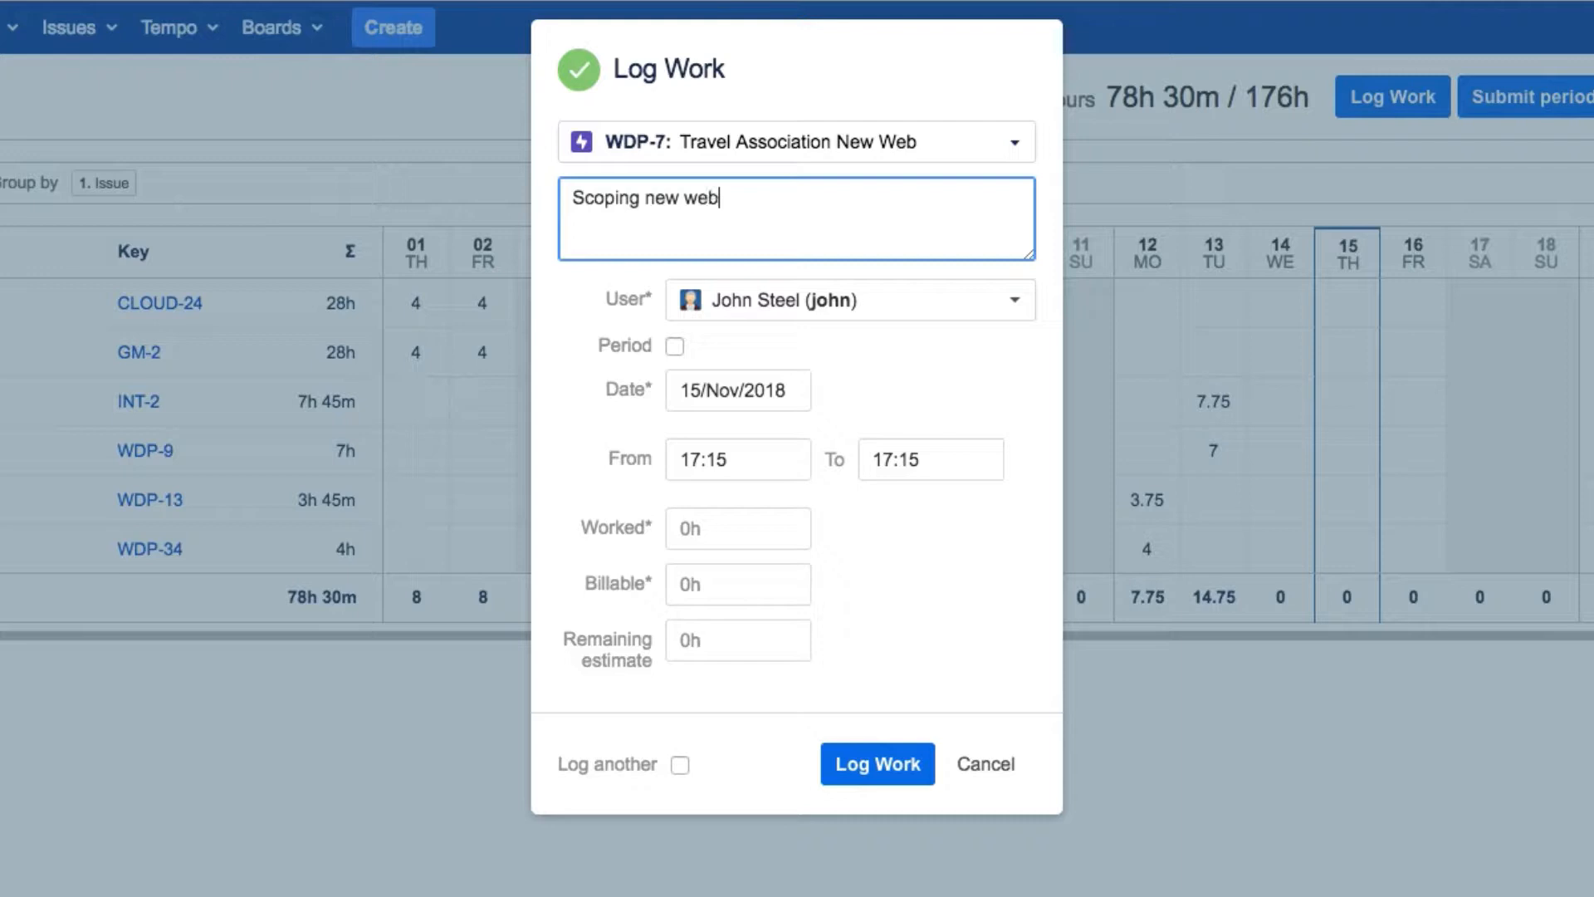
# - Log it as a period from 12 to 15 November at 5h per day and save
pyautogui.click(674, 346)
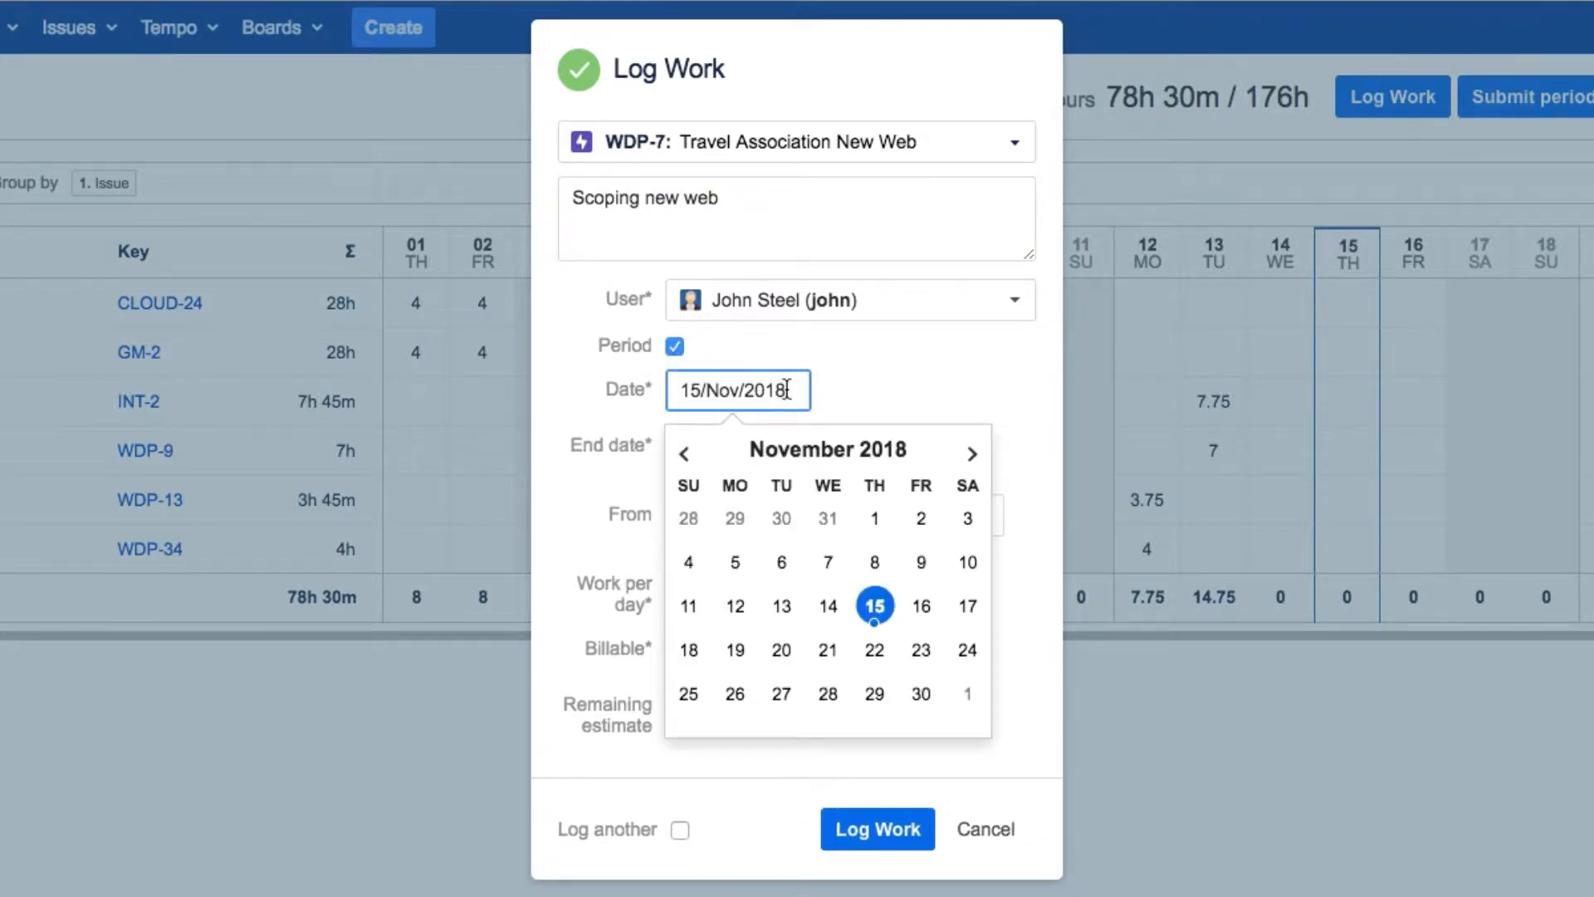
pyautogui.click(734, 606)
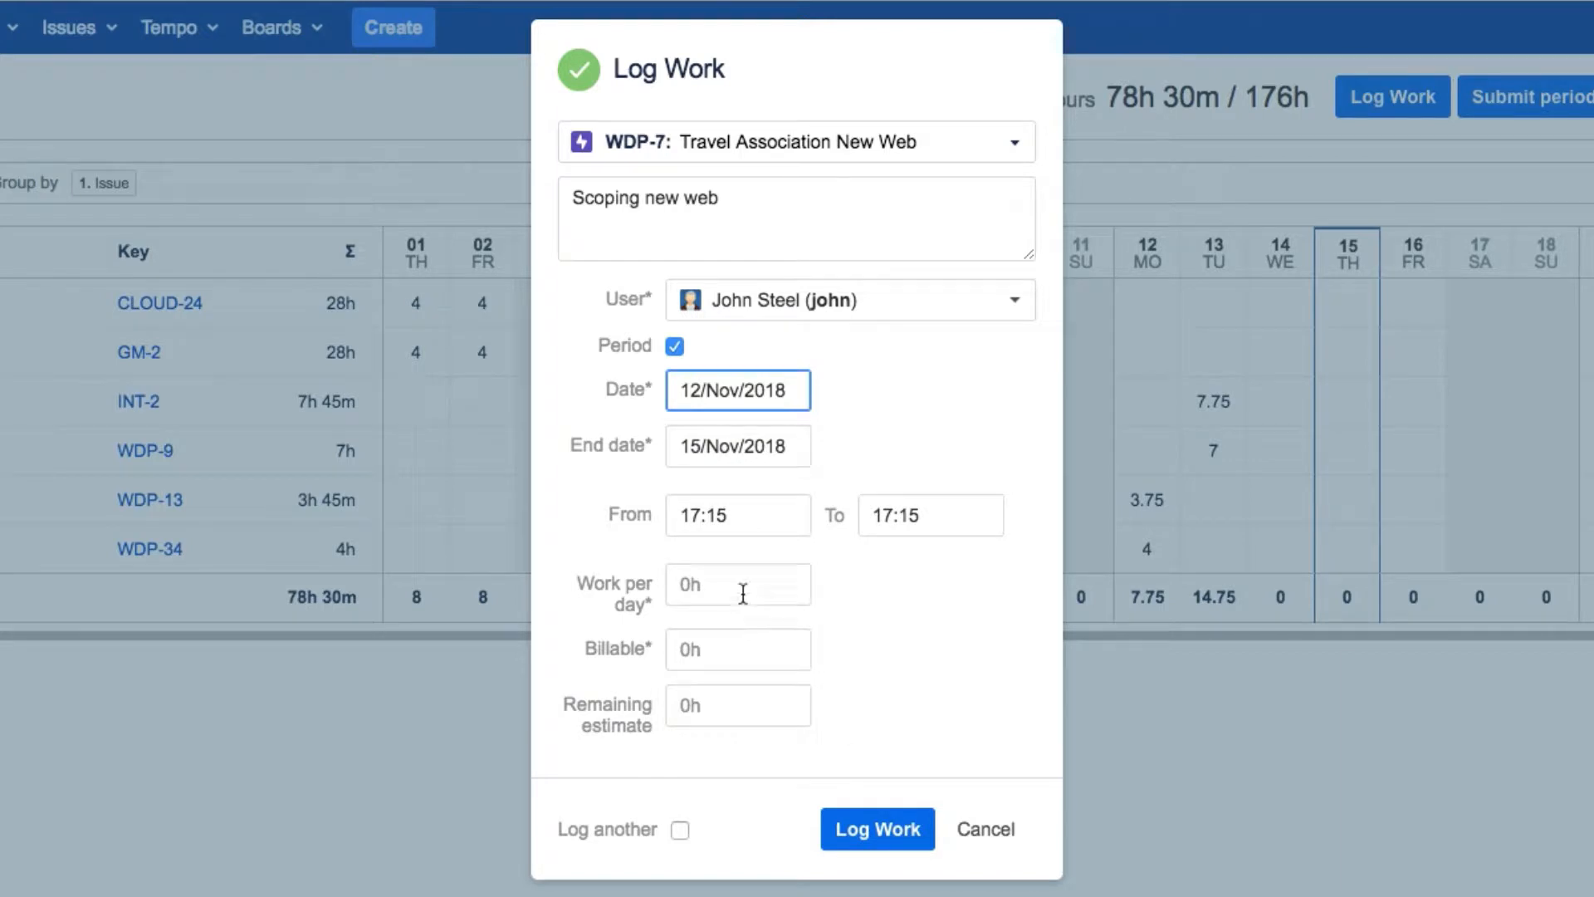
pyautogui.click(737, 515)
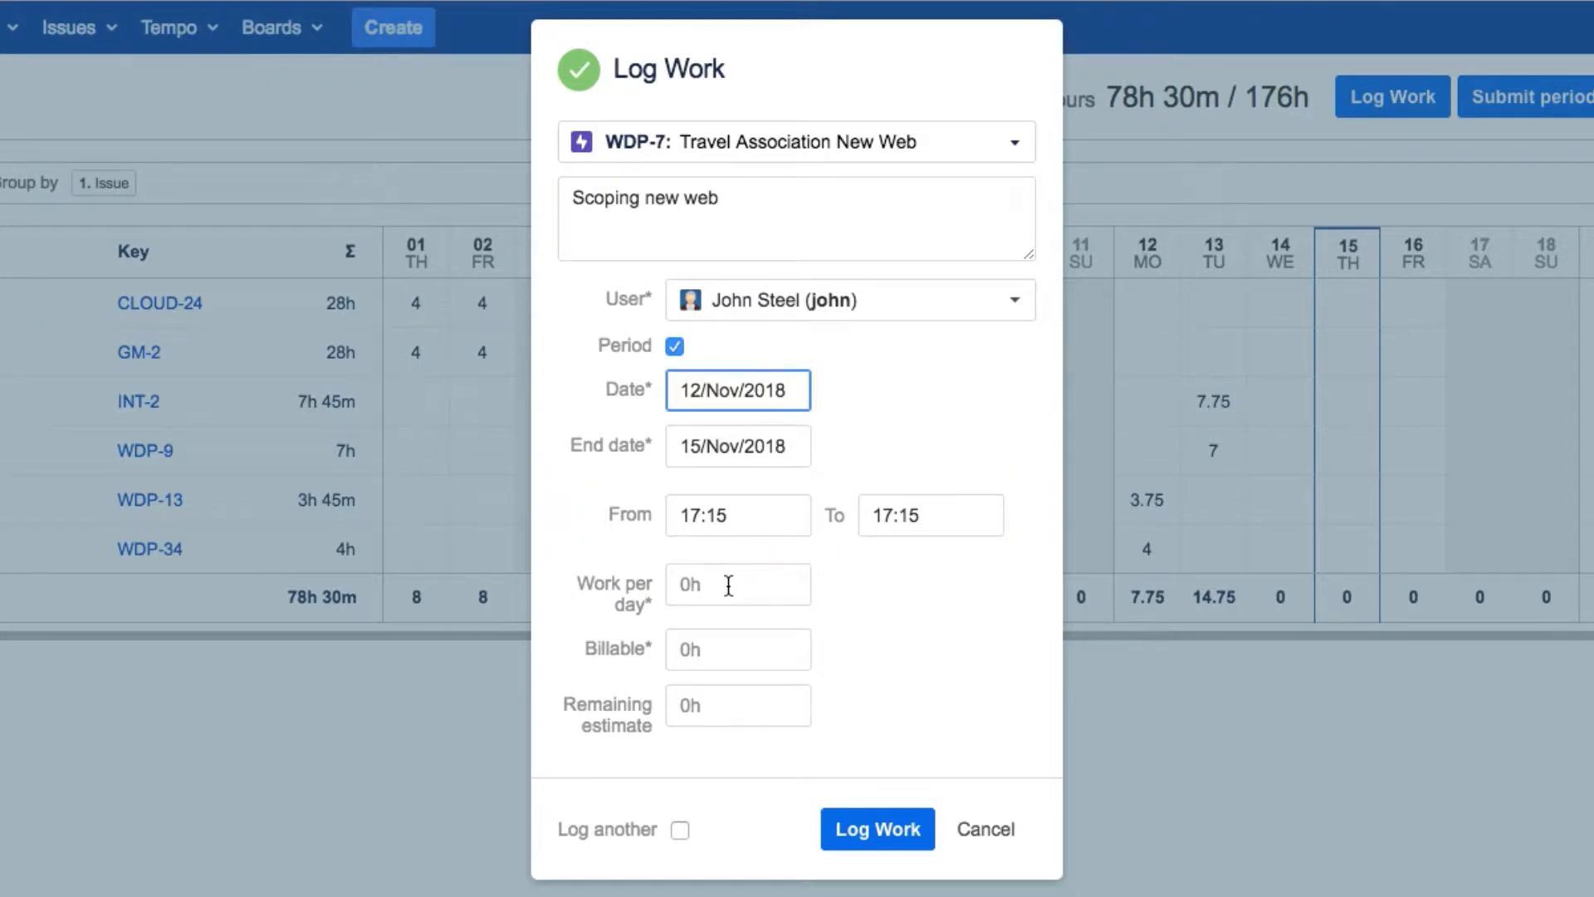
pyautogui.click(738, 582)
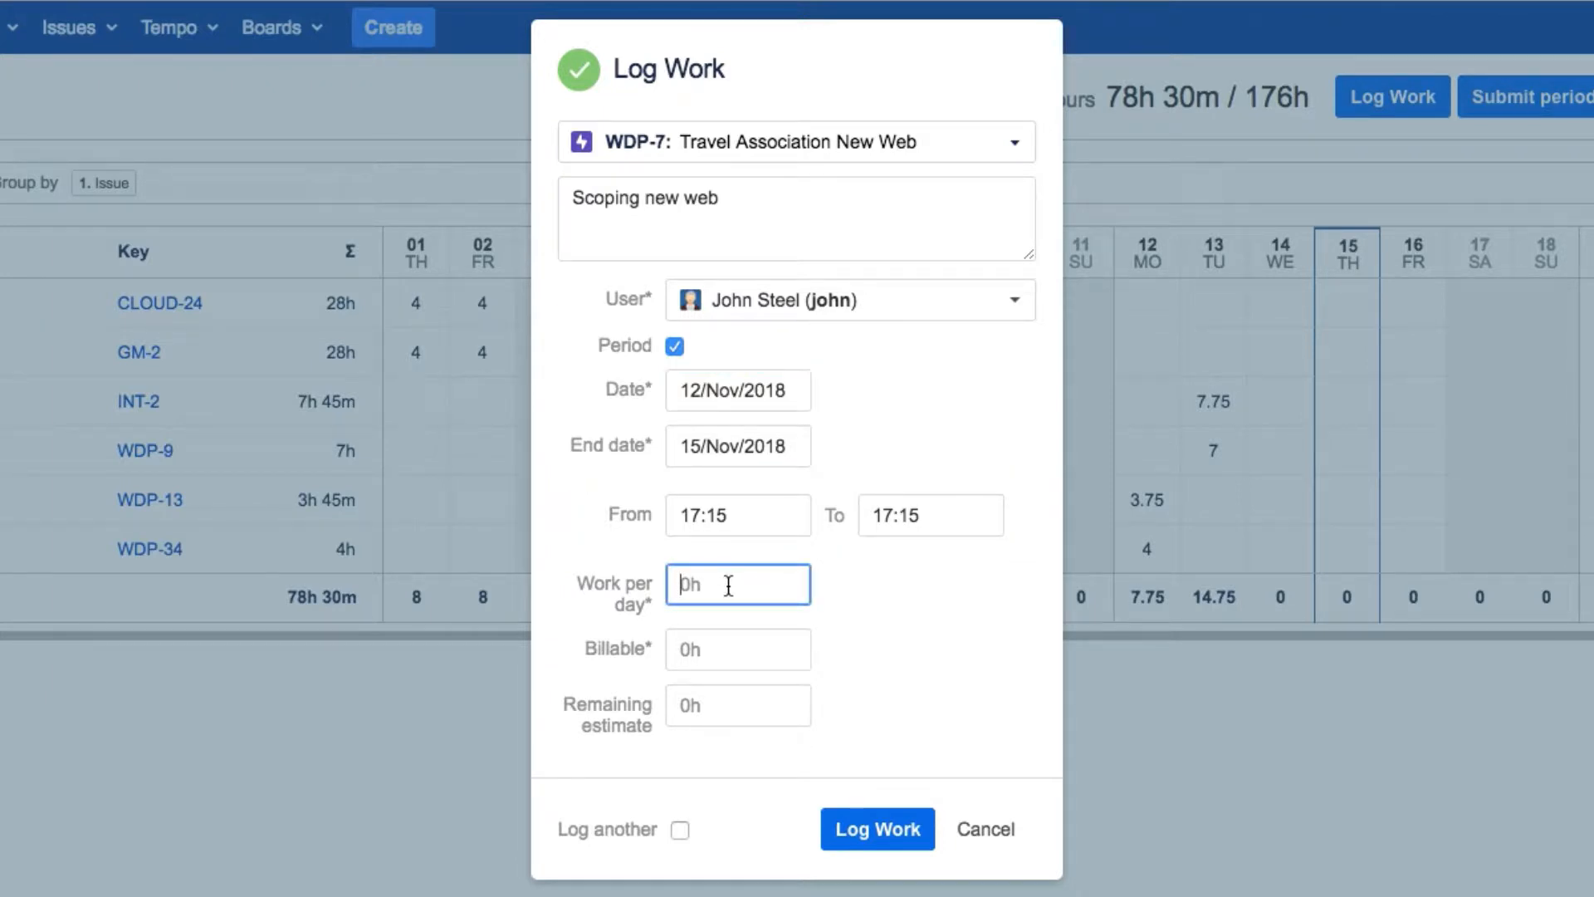
pyautogui.write('5h')
pyautogui.click(737, 650)
pyautogui.write('2')
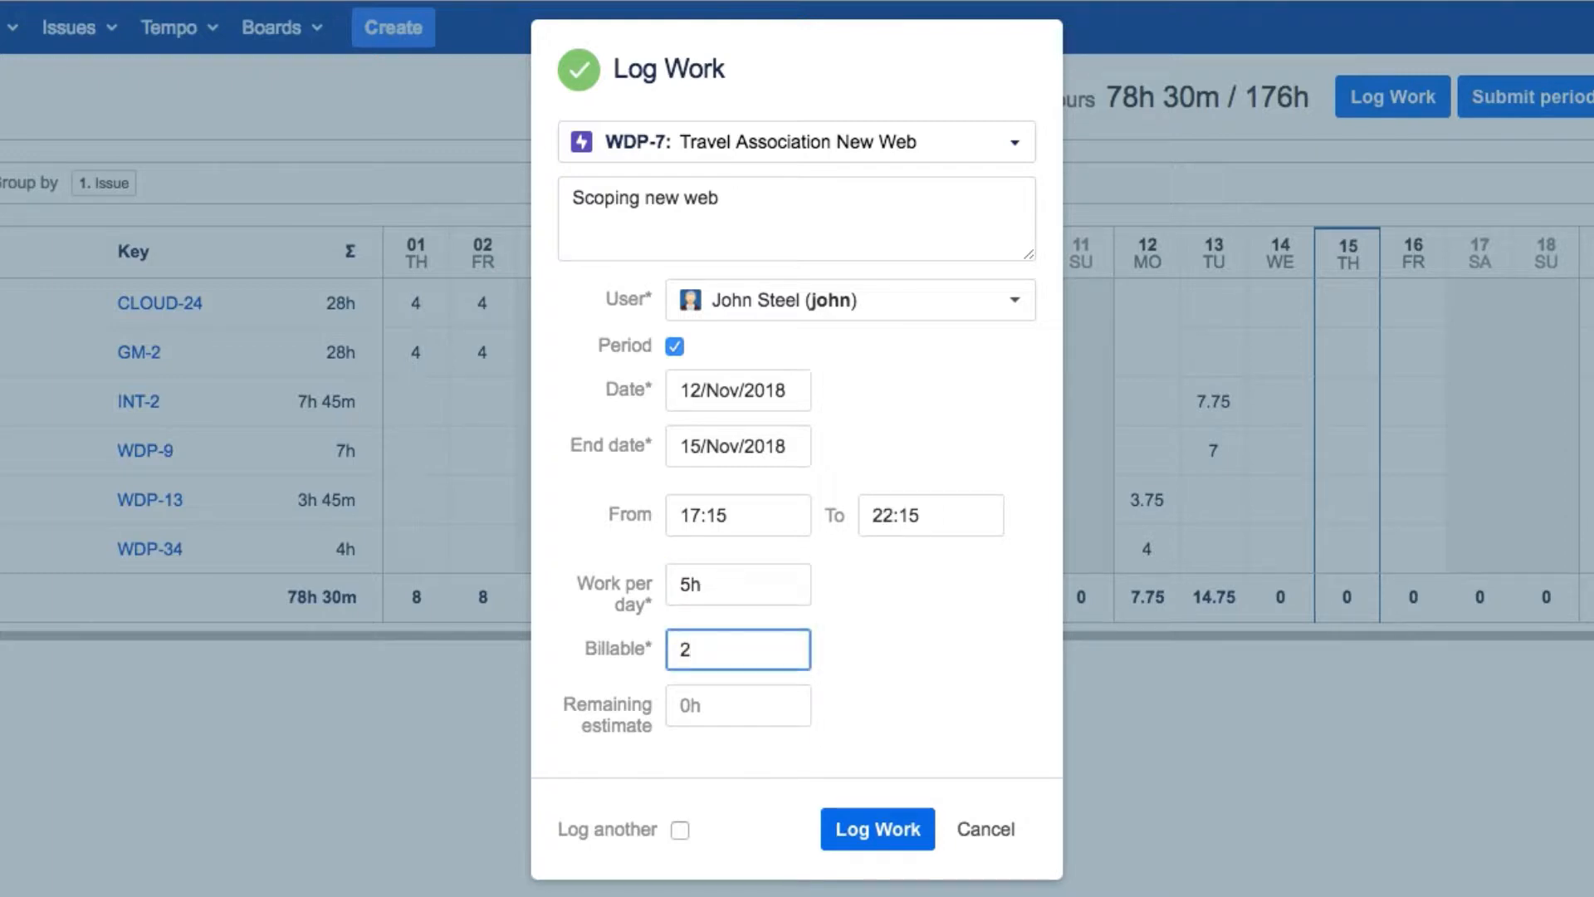
pyautogui.moveTo(875, 828)
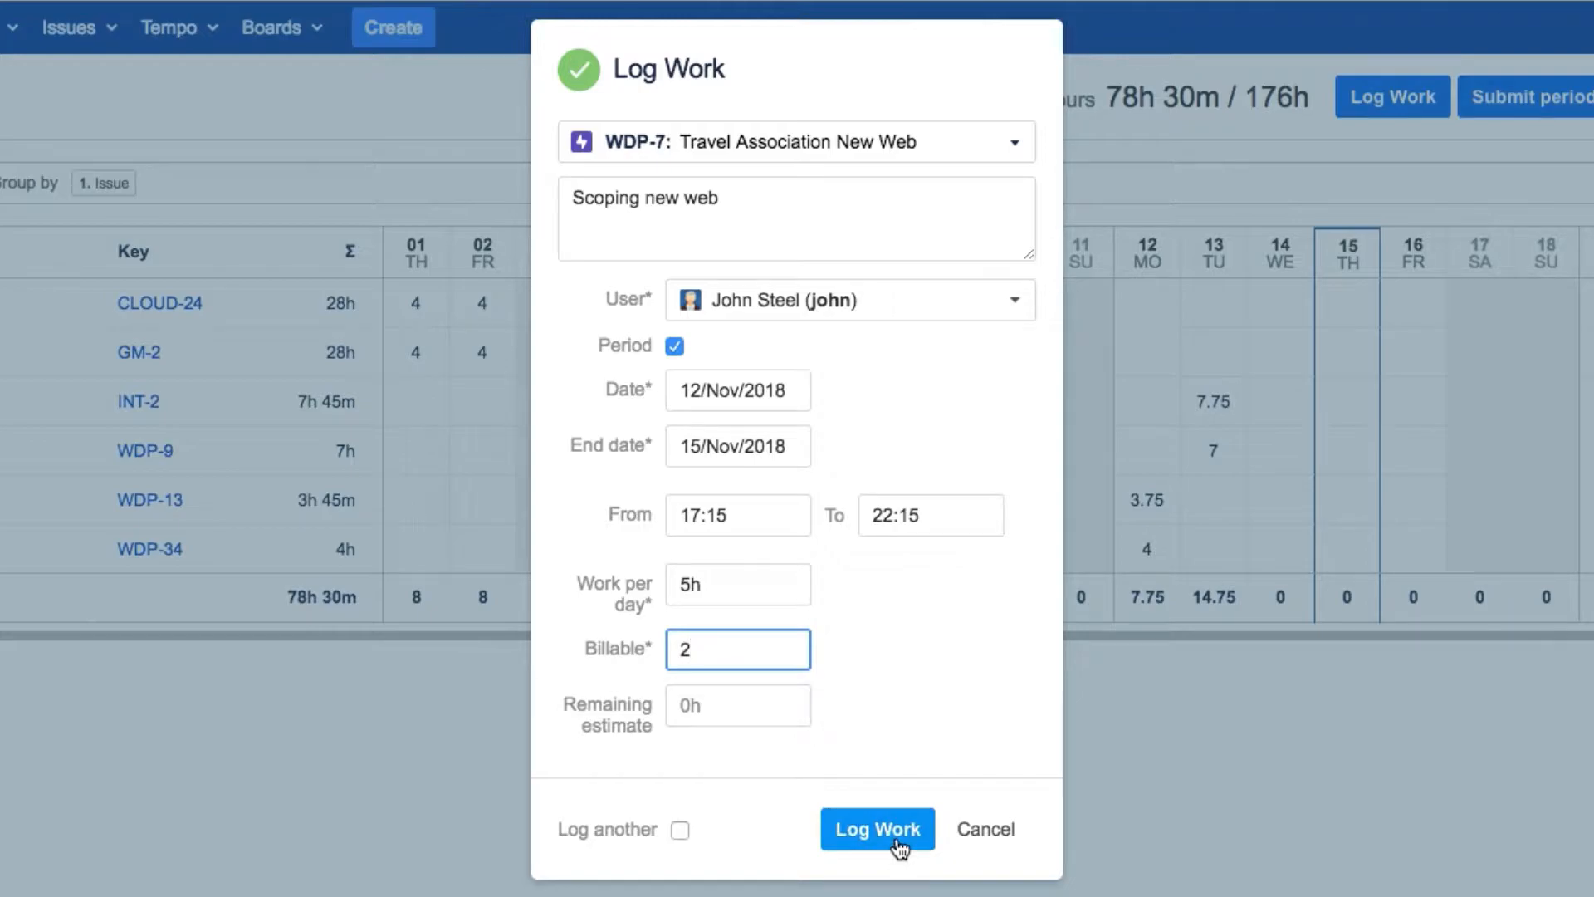
pyautogui.click(877, 829)
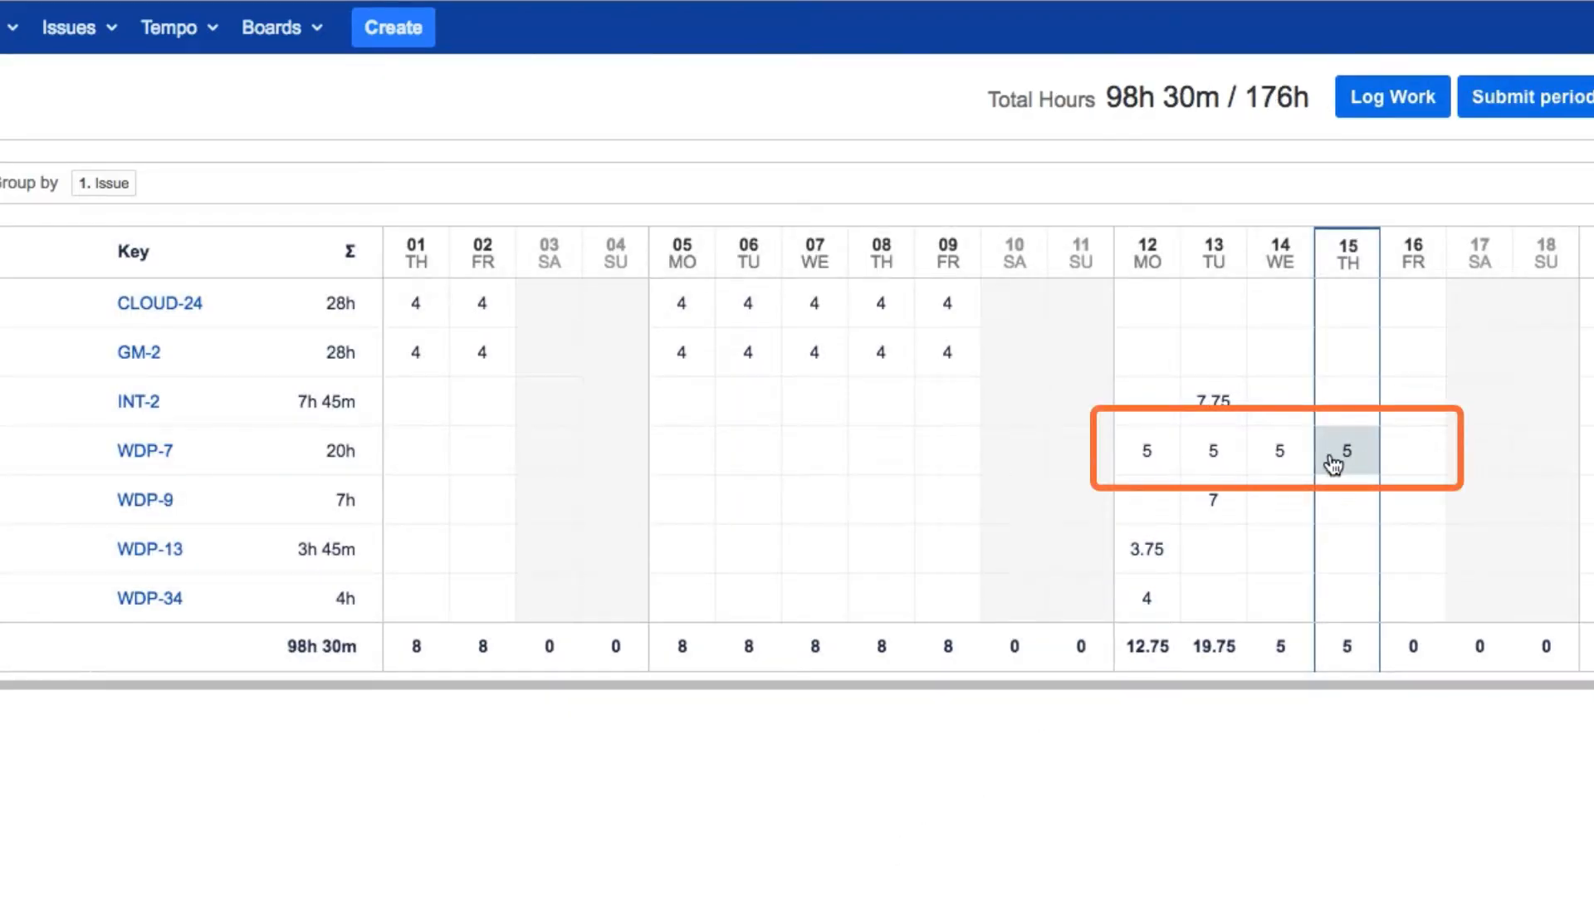
pyautogui.moveTo(715, 468)
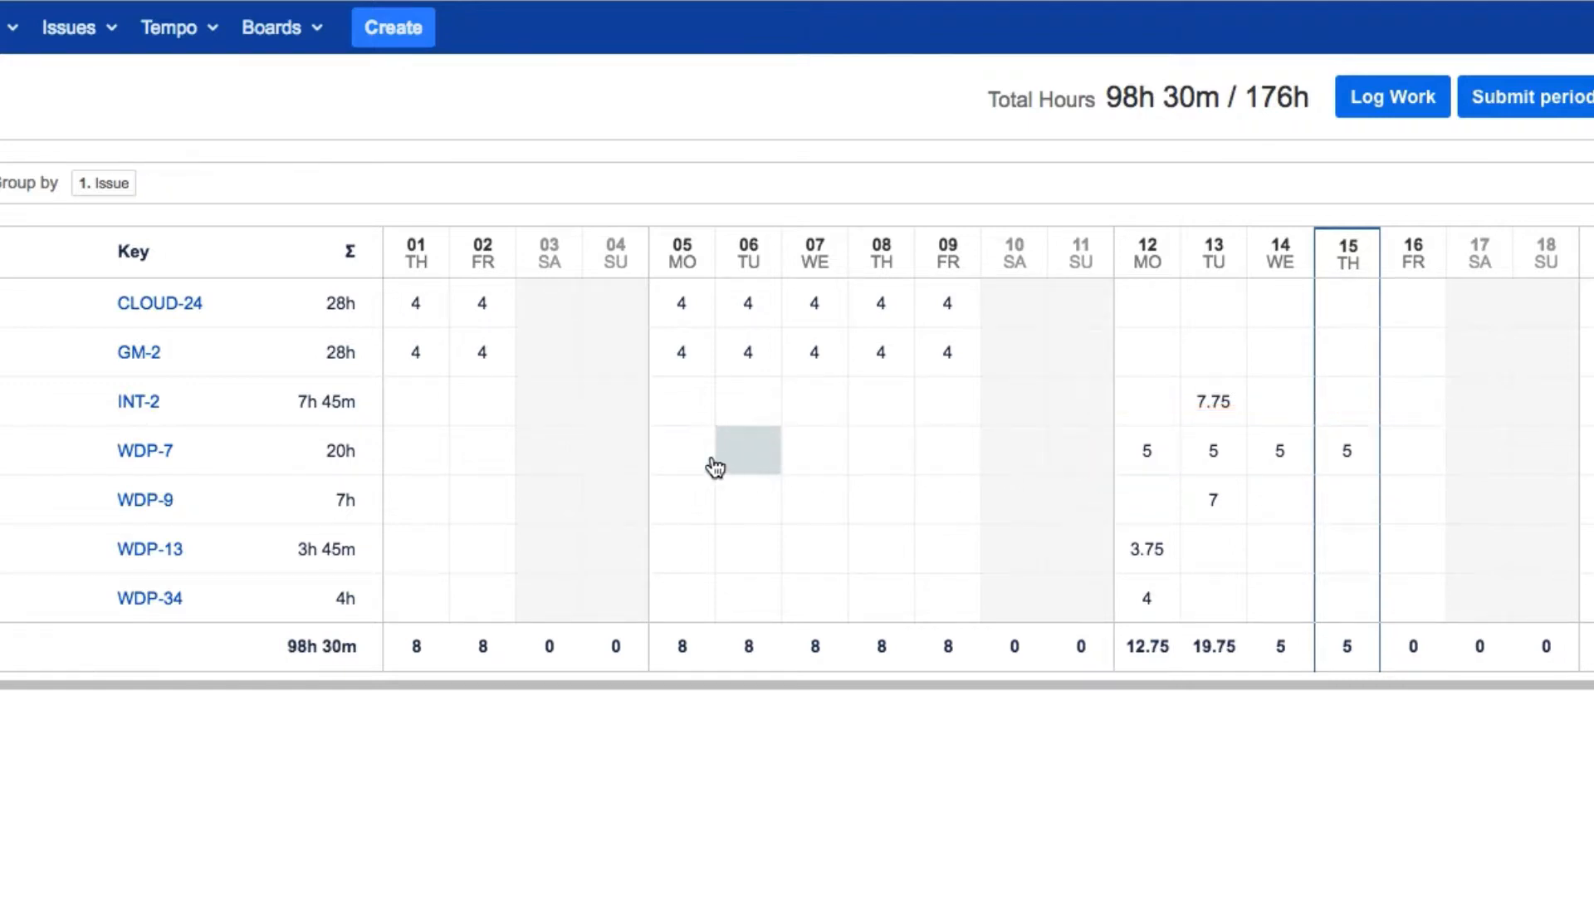
pyautogui.moveTo(681, 450)
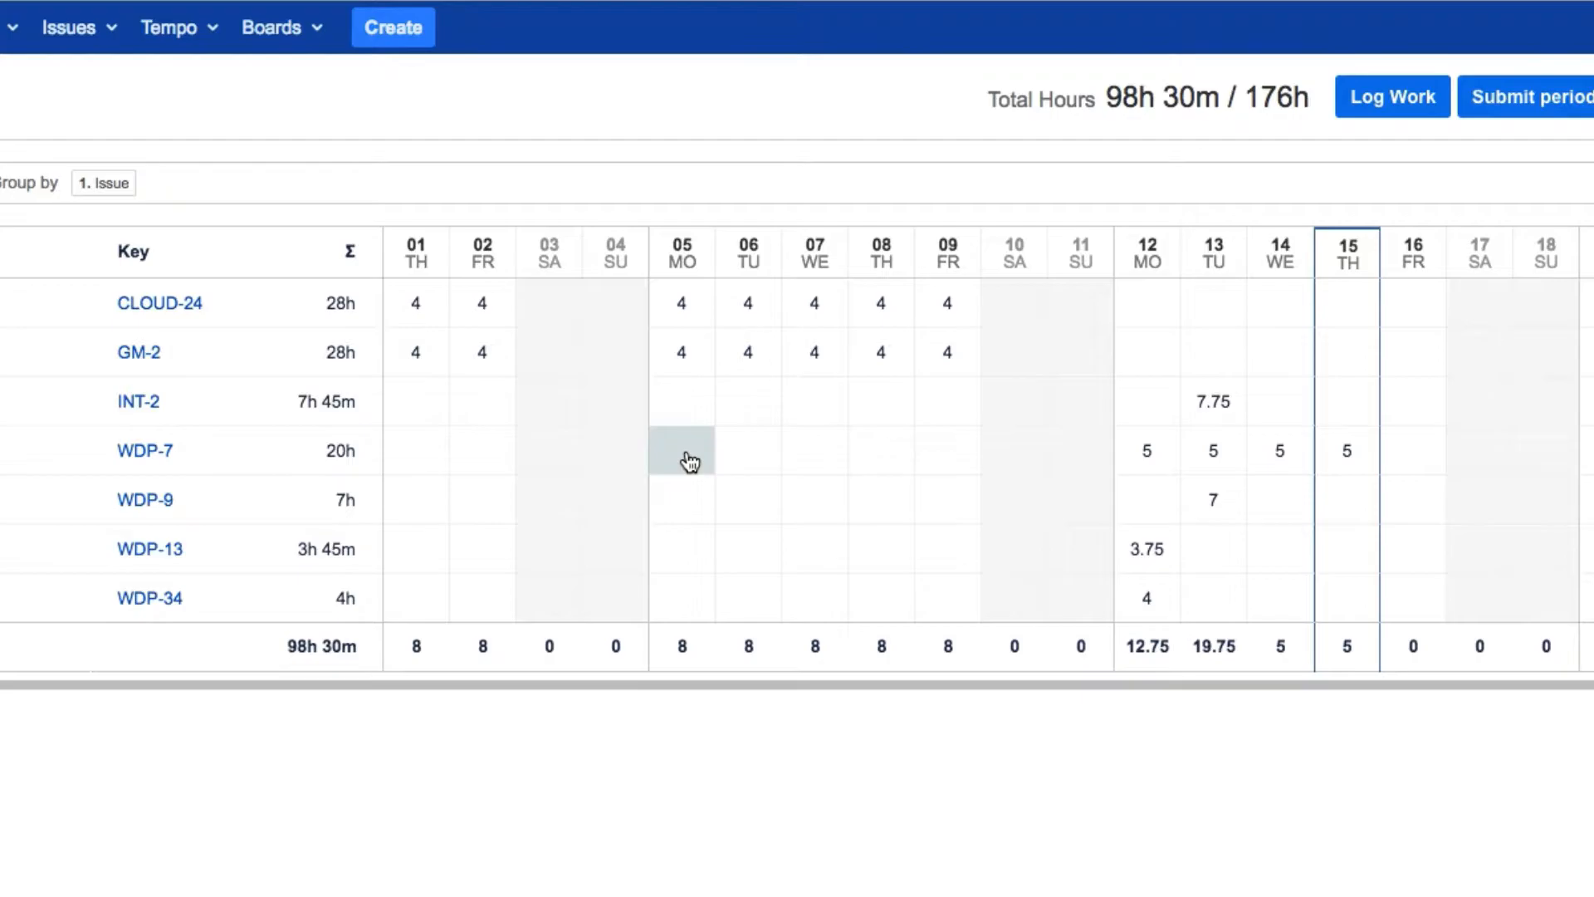
# - Log 3h on WDP-7 for 5 November with the description 'more work'
pyautogui.click(680, 450)
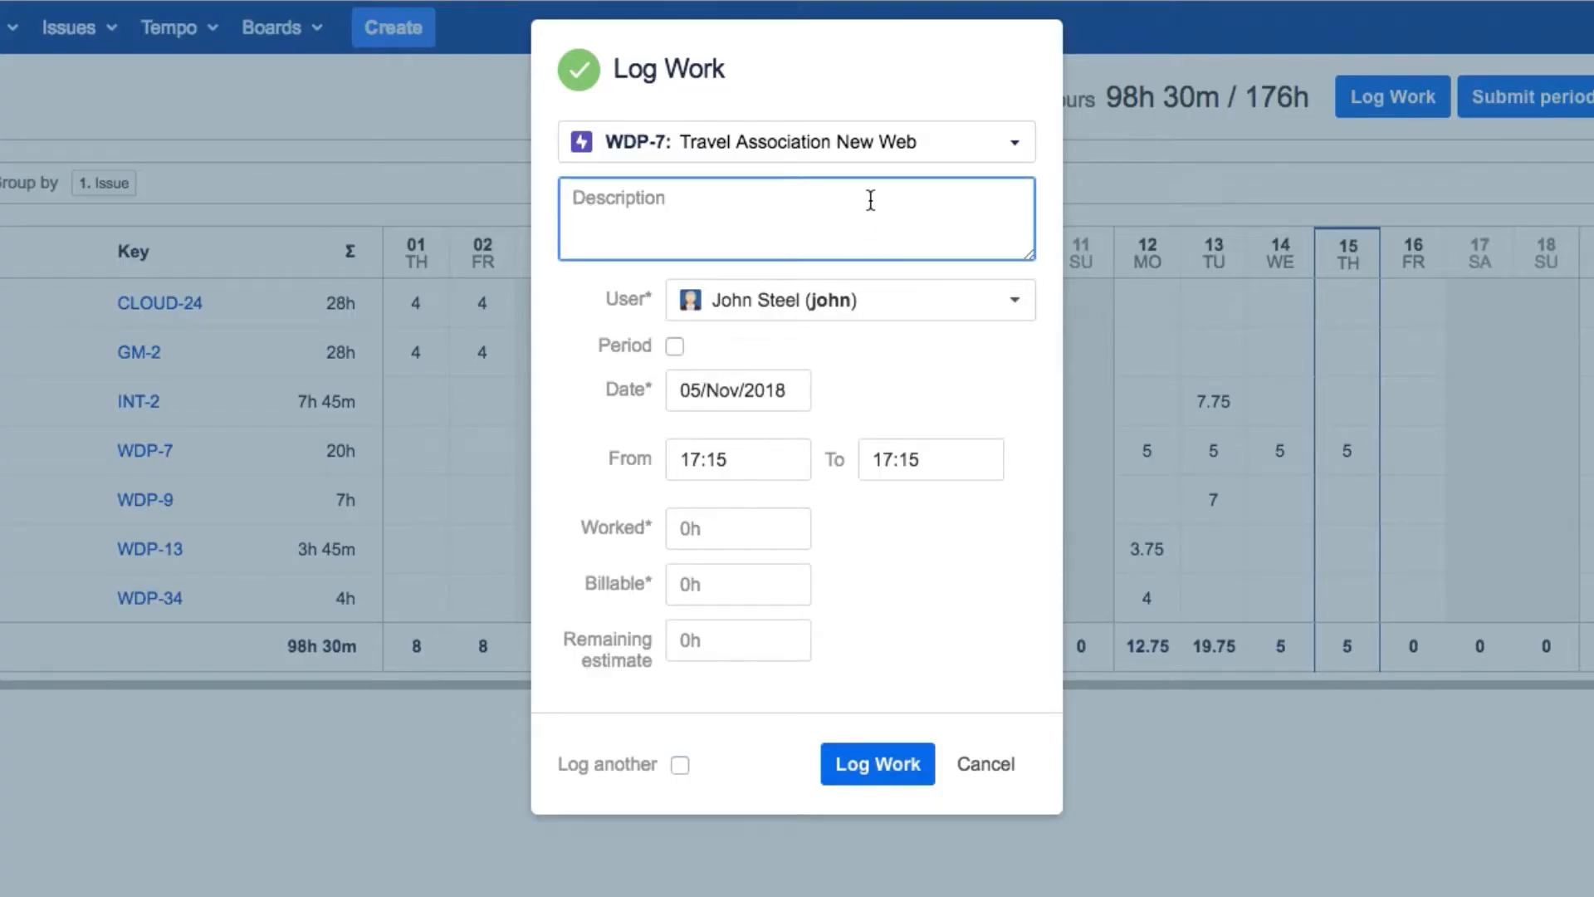
pyautogui.write('more work')
pyautogui.click(737, 528)
pyautogui.write('3')
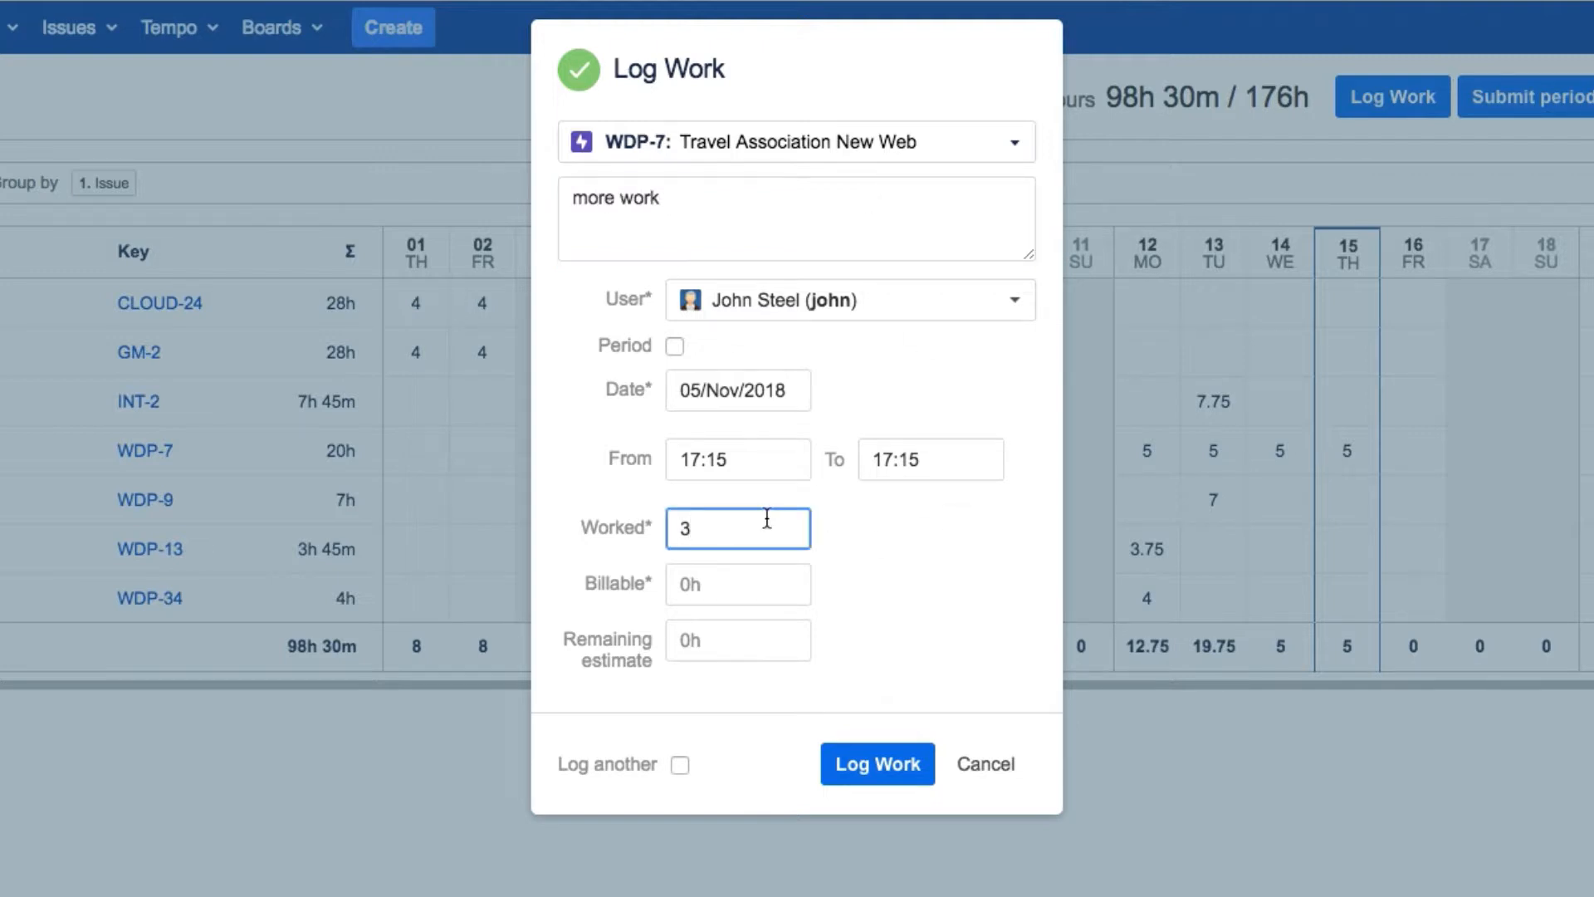
pyautogui.click(877, 763)
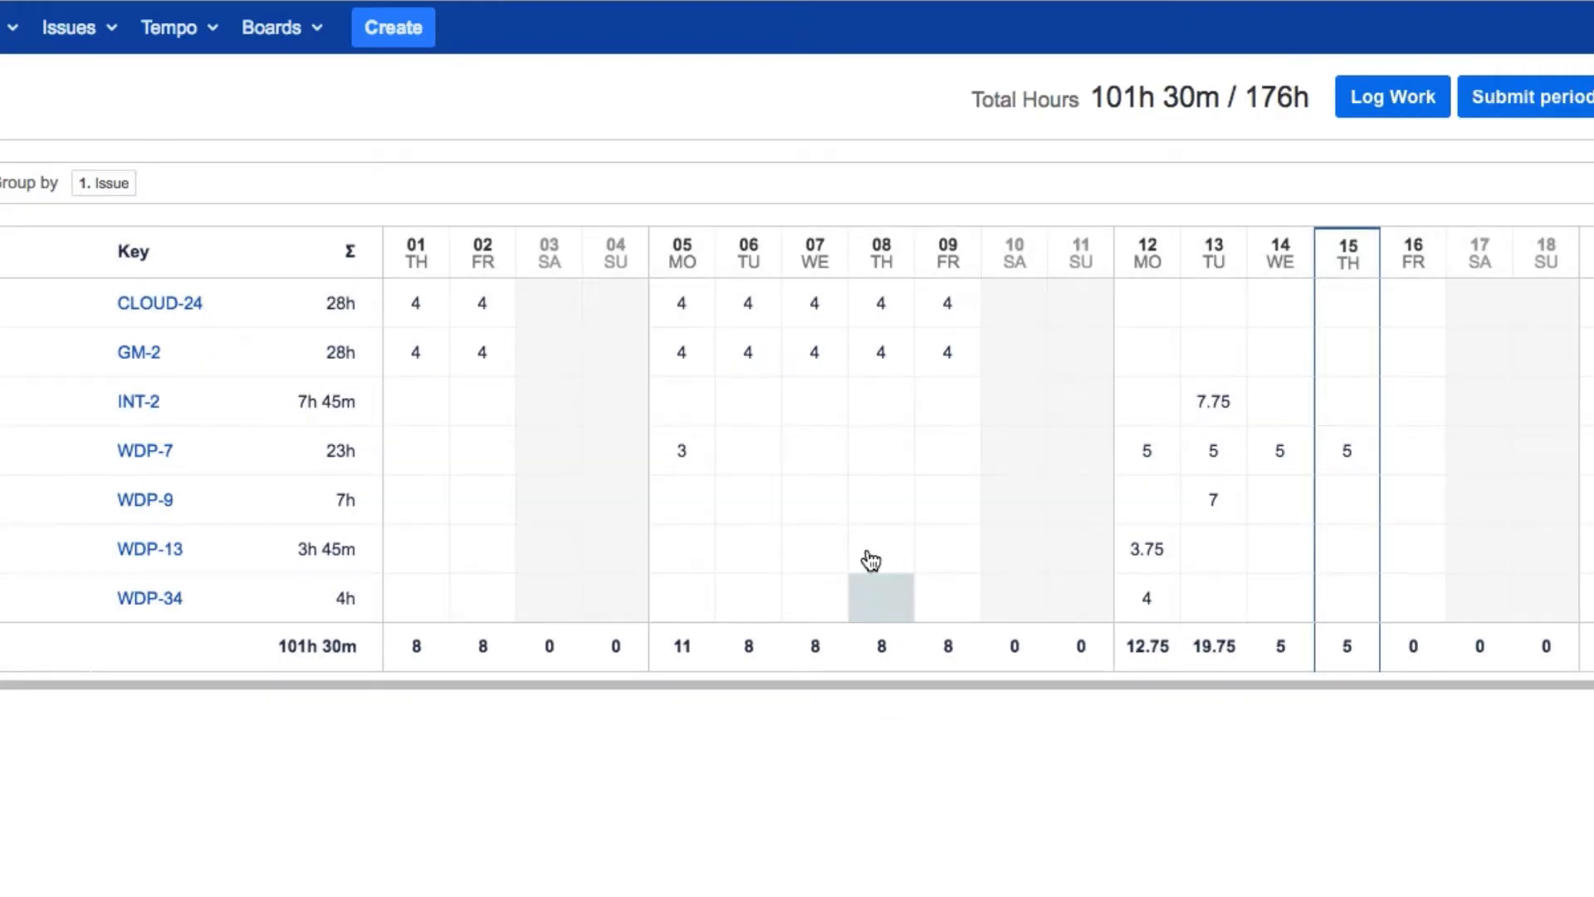
pyautogui.moveTo(749, 450)
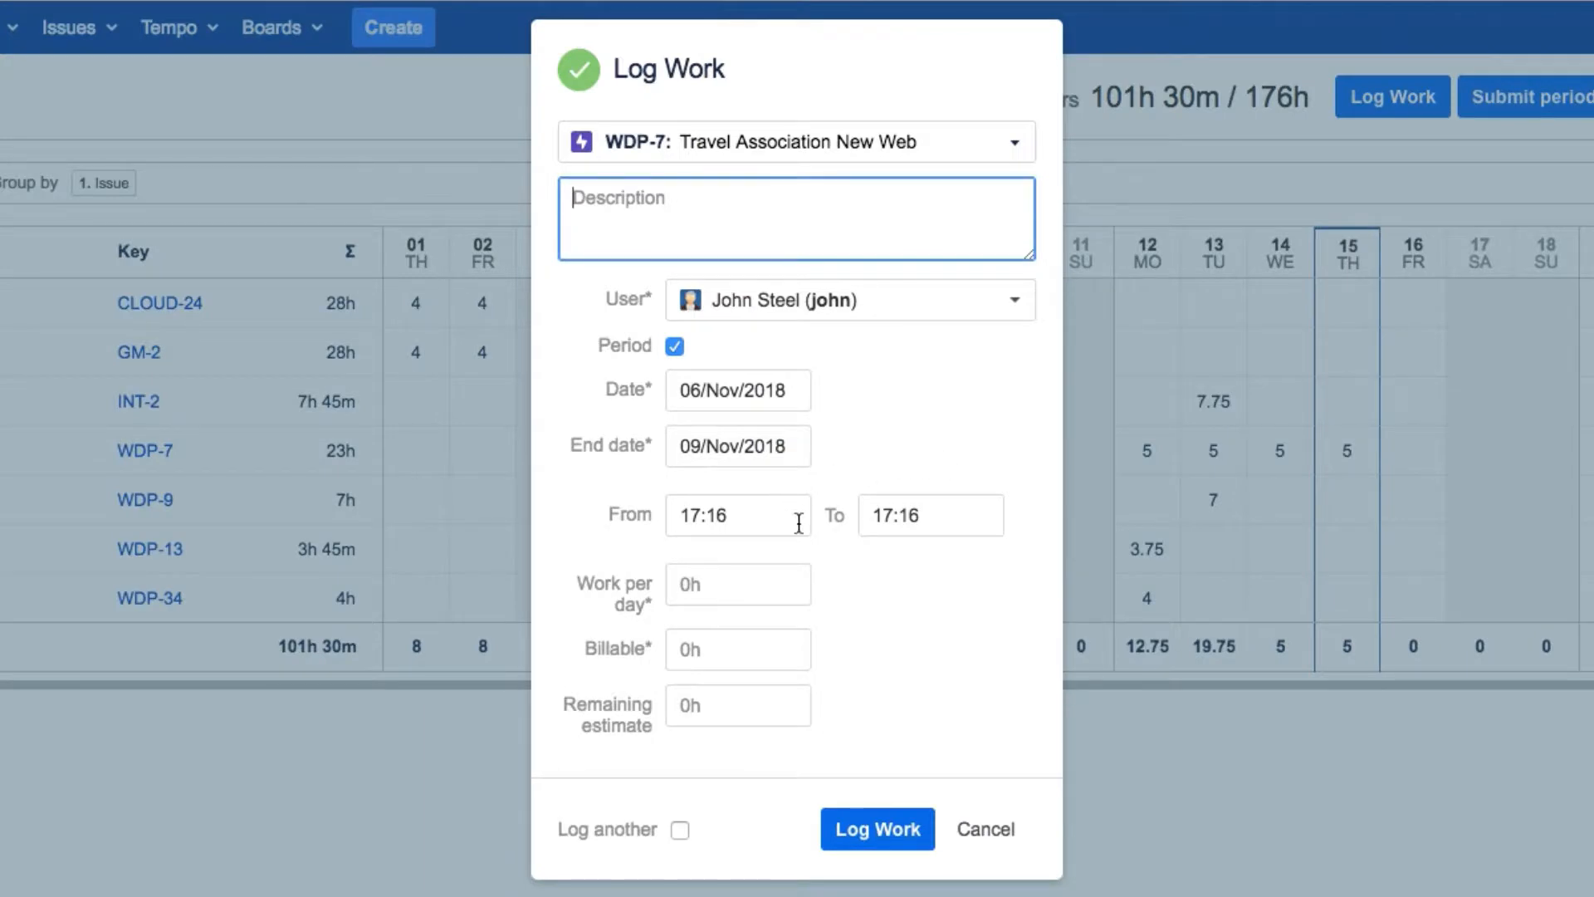
# - Log 8 billable hours per day on WDP-7 for 6–9 November described as 'more work'
pyautogui.click(737, 582)
pyautogui.write('8h')
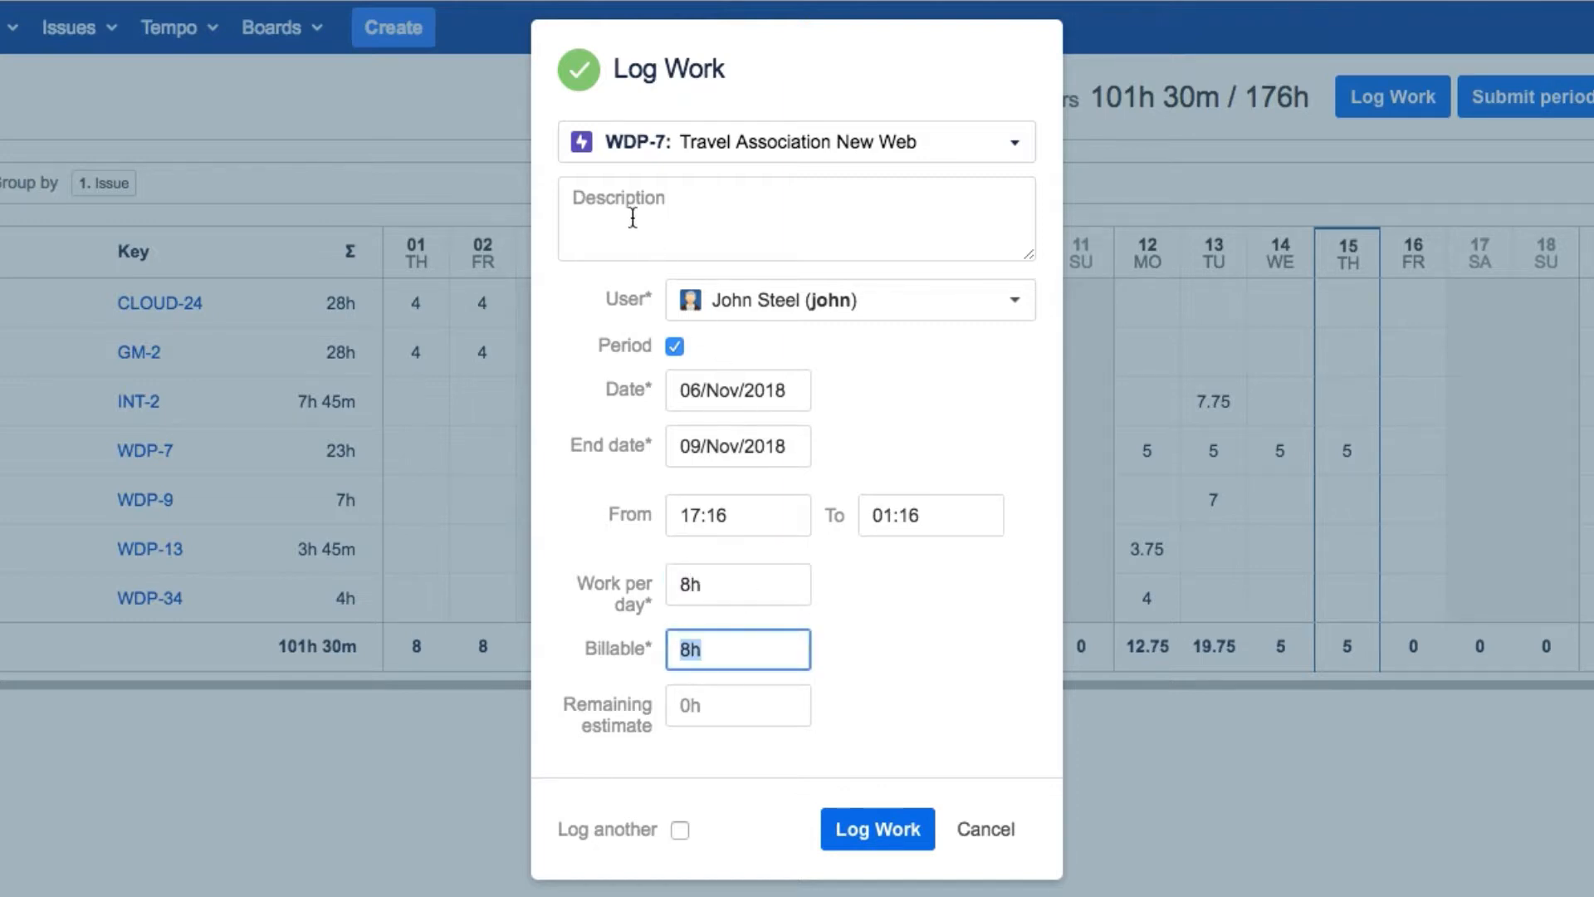
pyautogui.write('more wor')
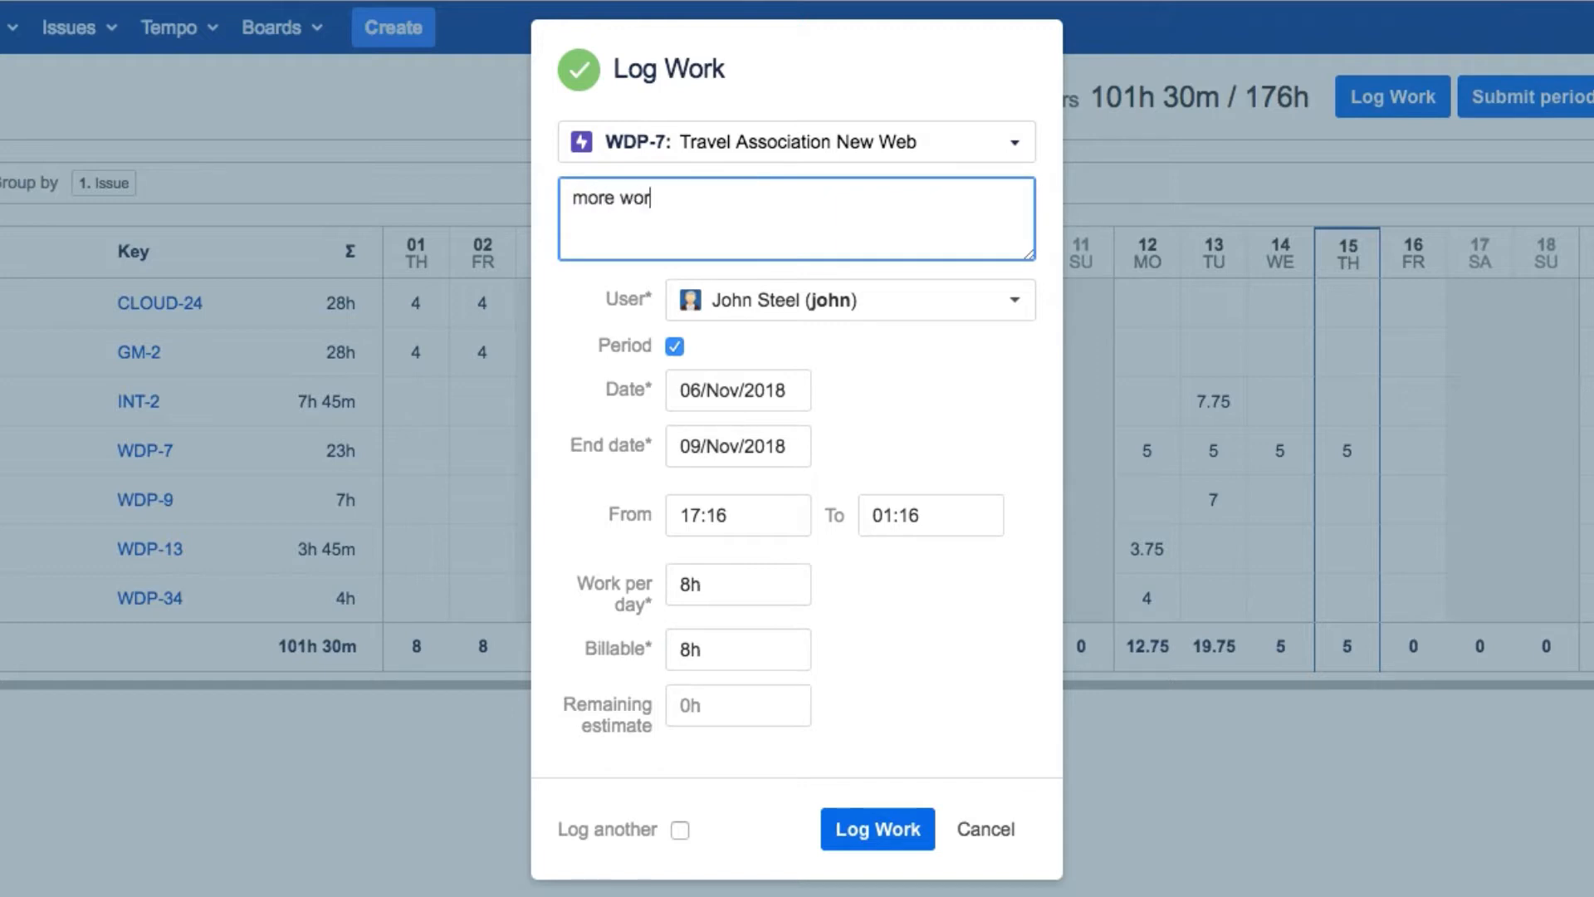
pyautogui.write('k')
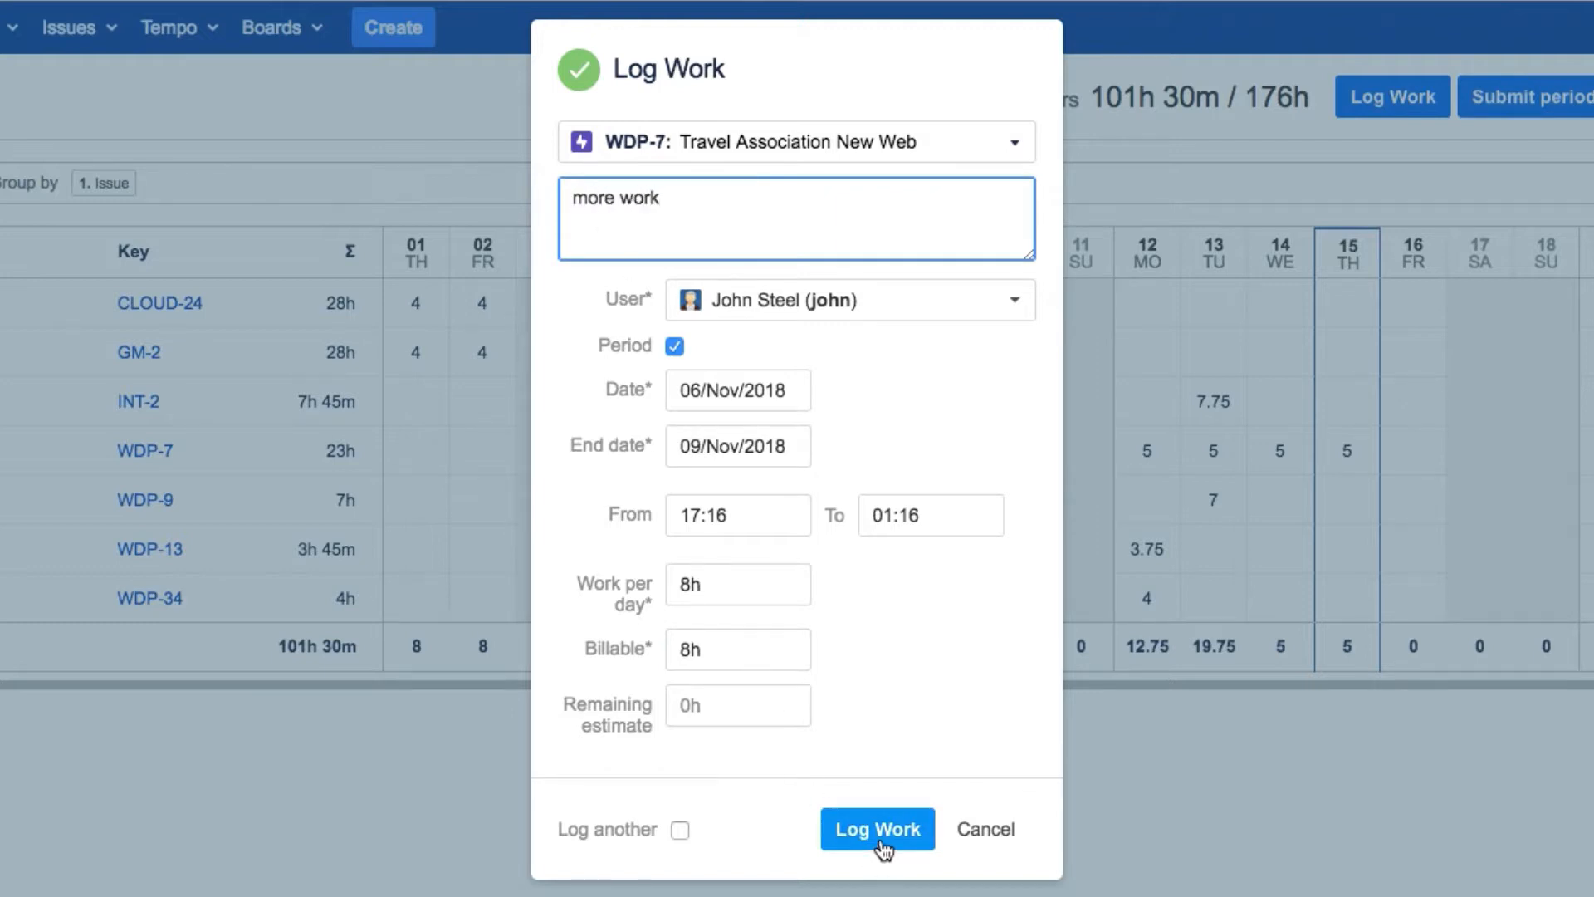
pyautogui.click(876, 829)
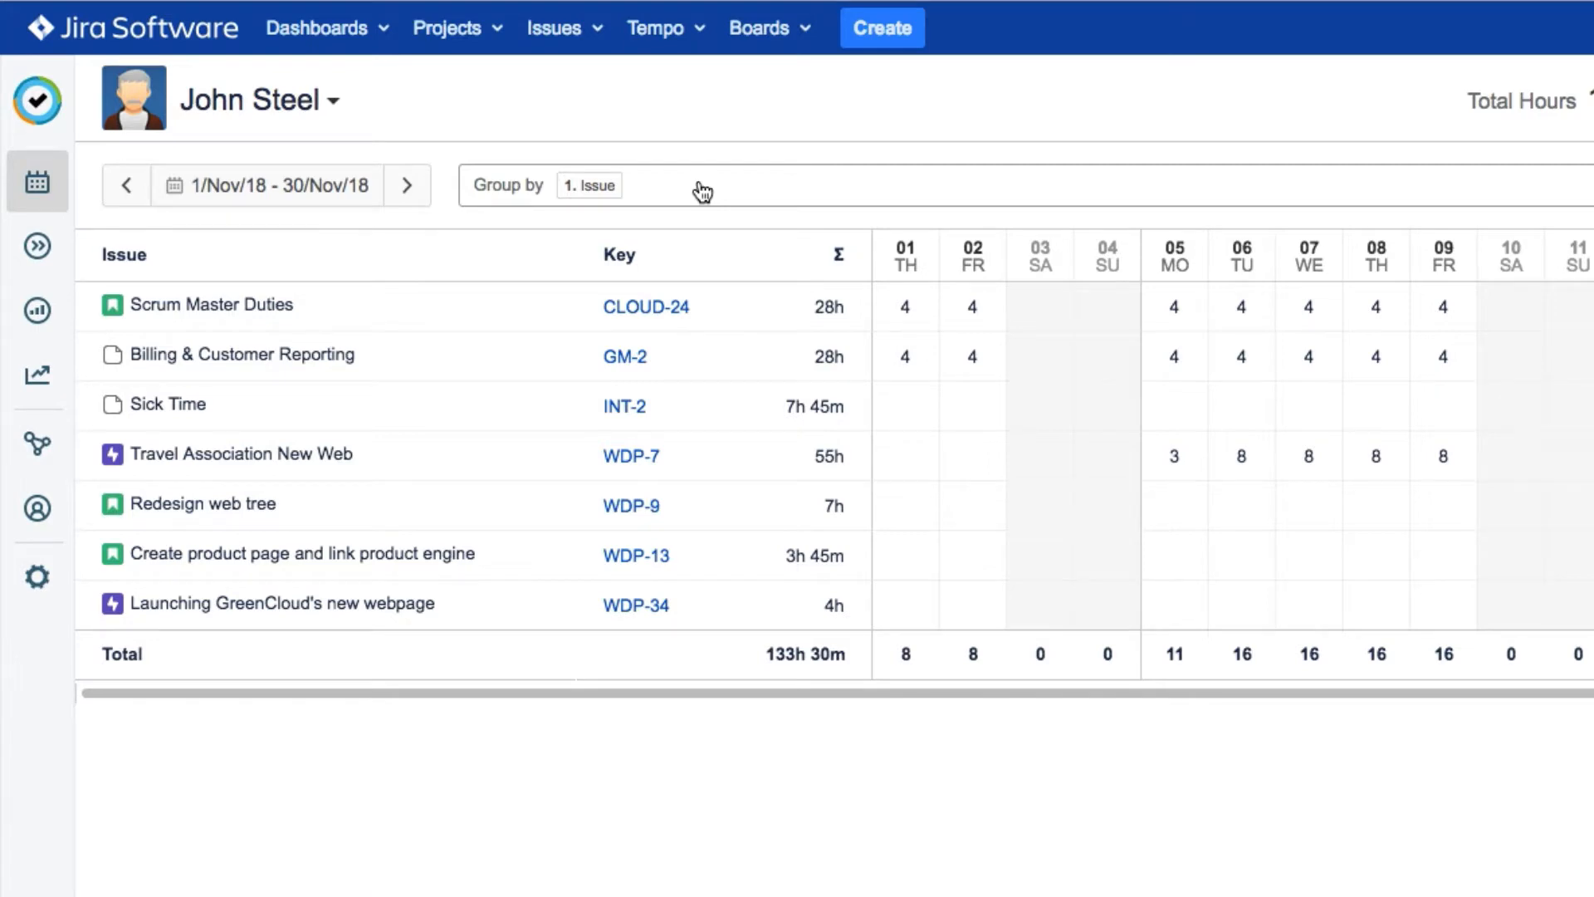
# - Group the timesheet rows by Project first, then by Issue
pyautogui.click(588, 185)
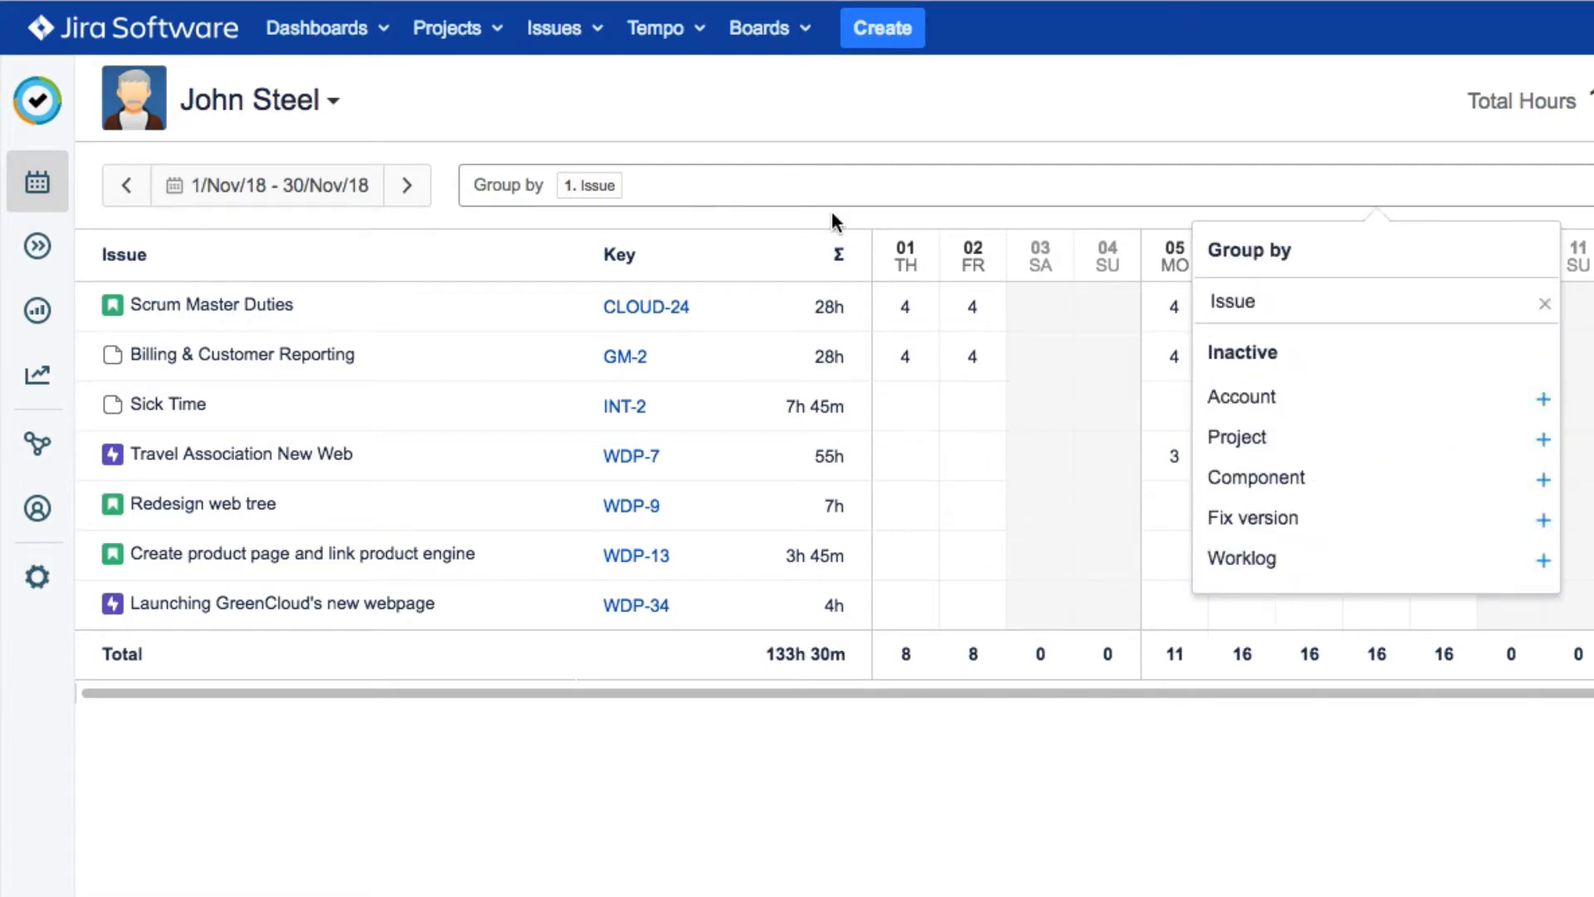
pyautogui.moveTo(1285, 445)
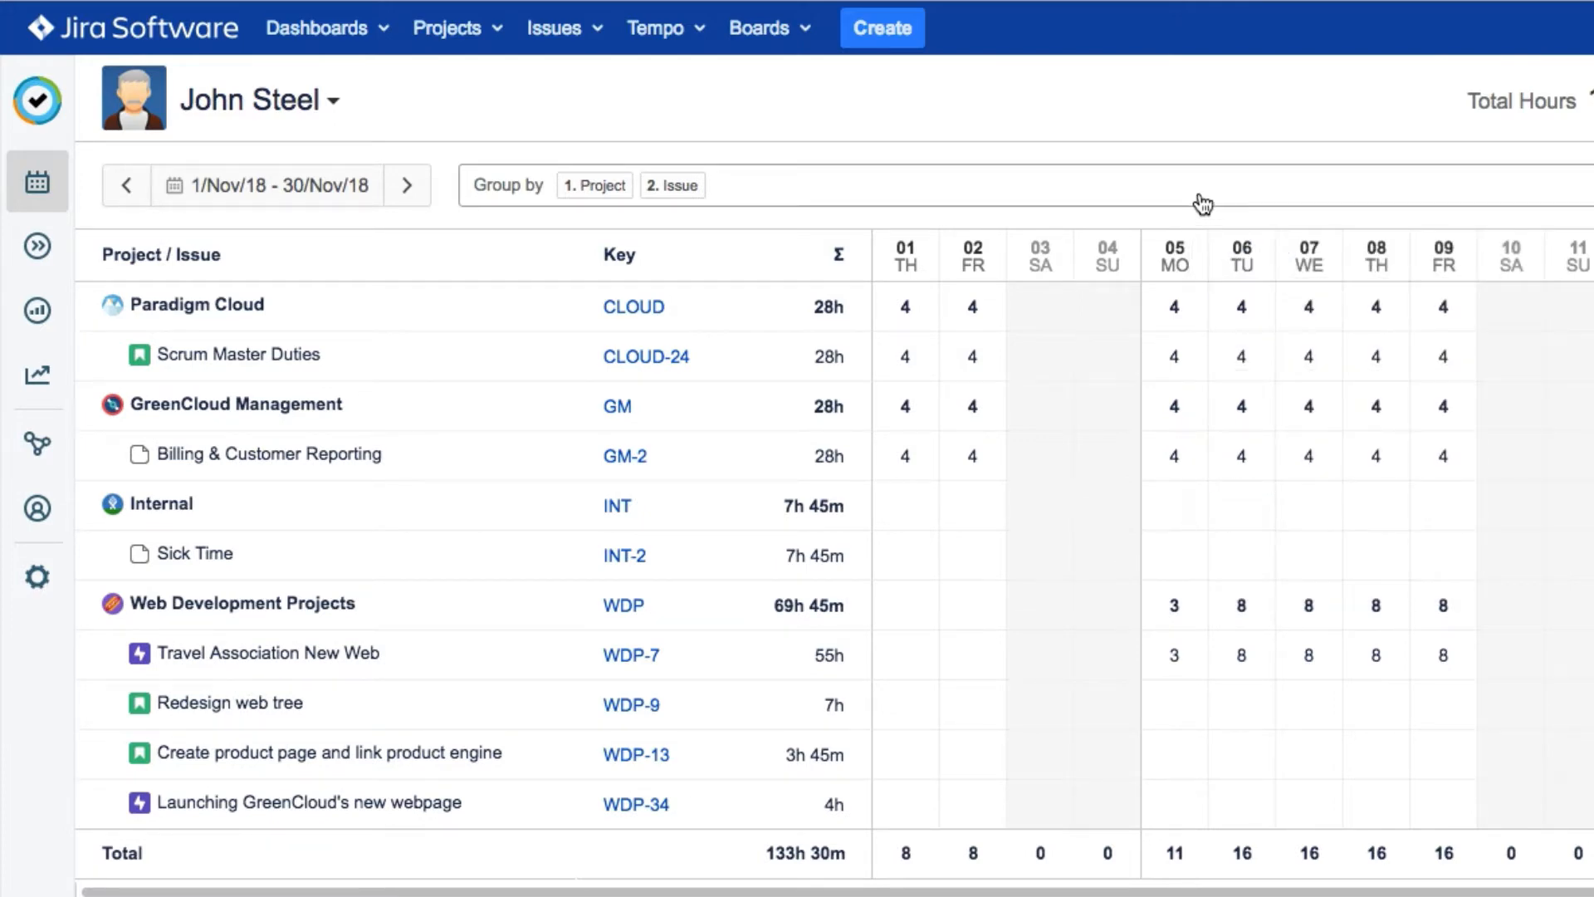
pyautogui.hscroll(3)
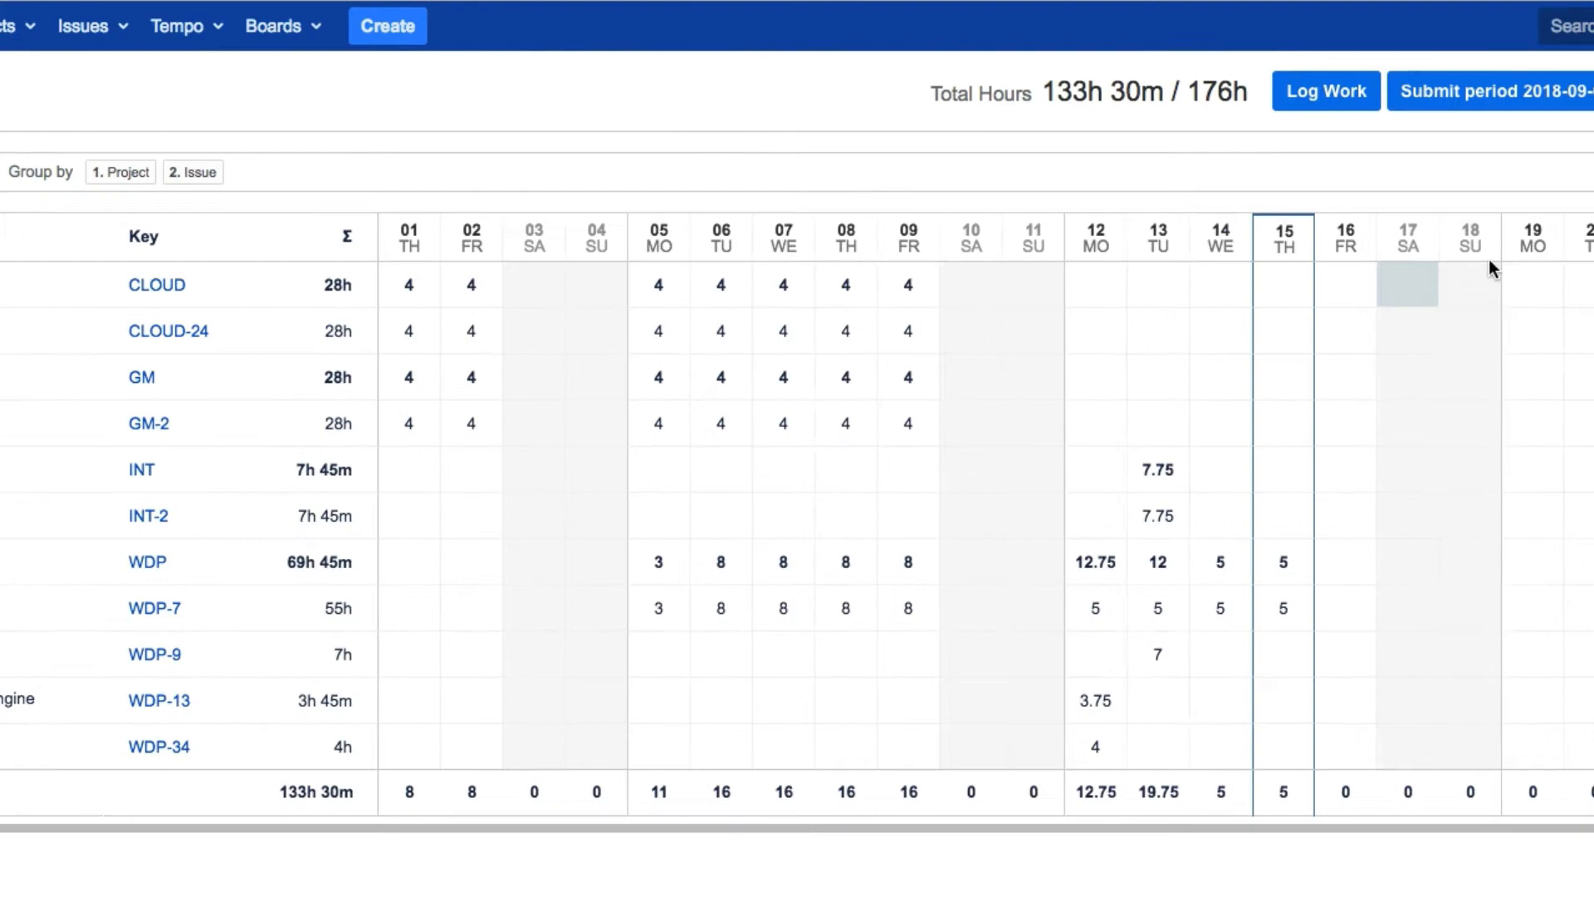
# - Switch to list view and add the Billable, Planned and Account columns
pyautogui.click(1424, 164)
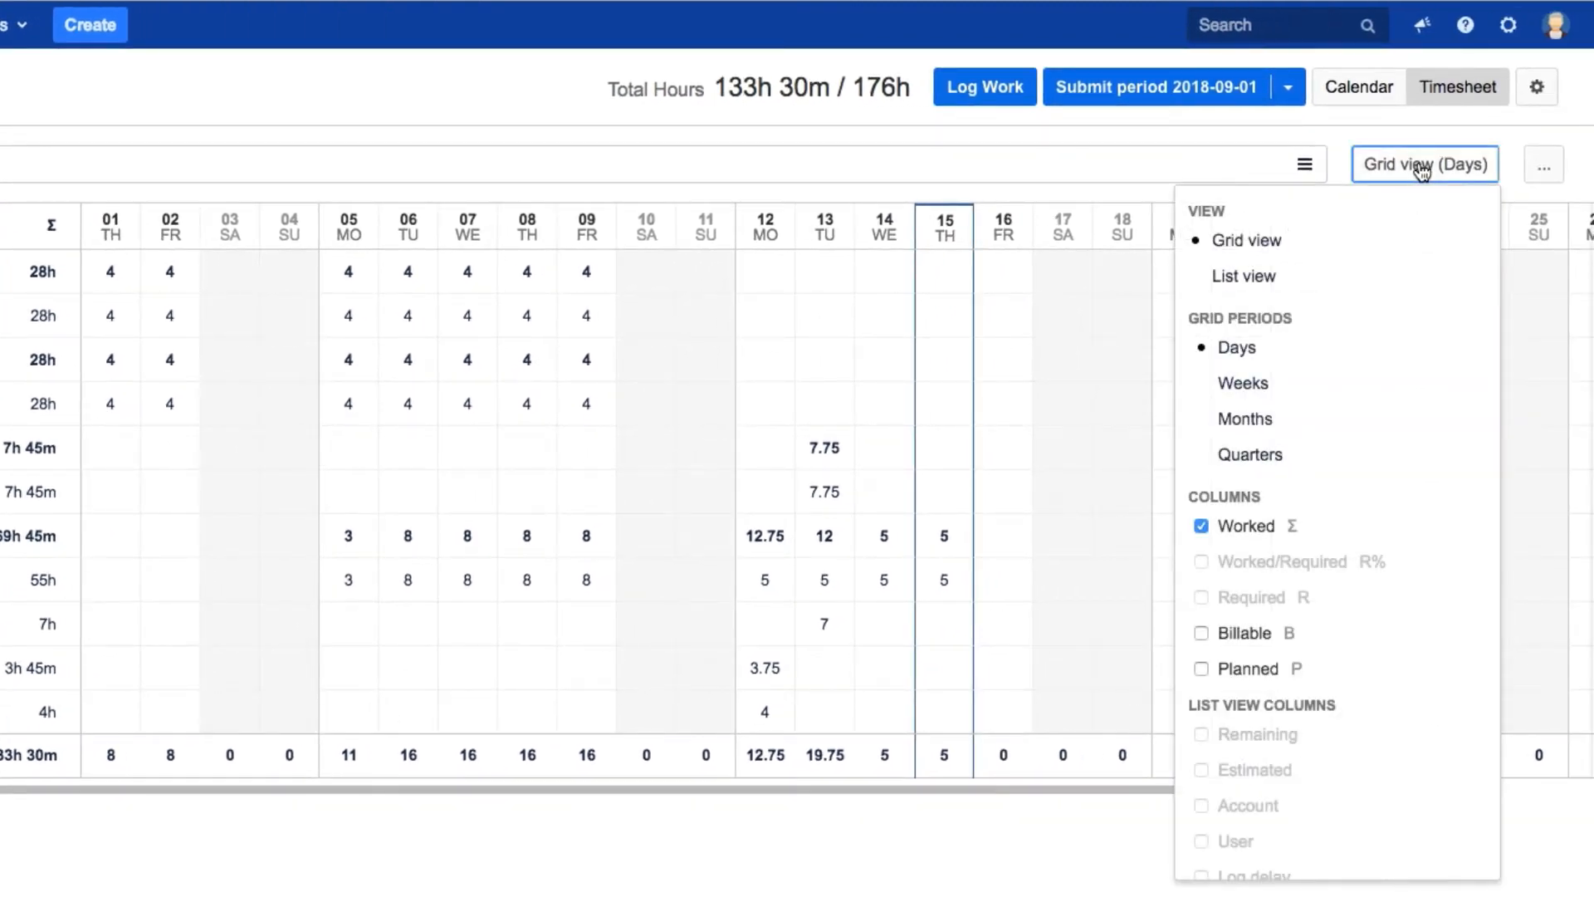
pyautogui.moveTo(1289, 284)
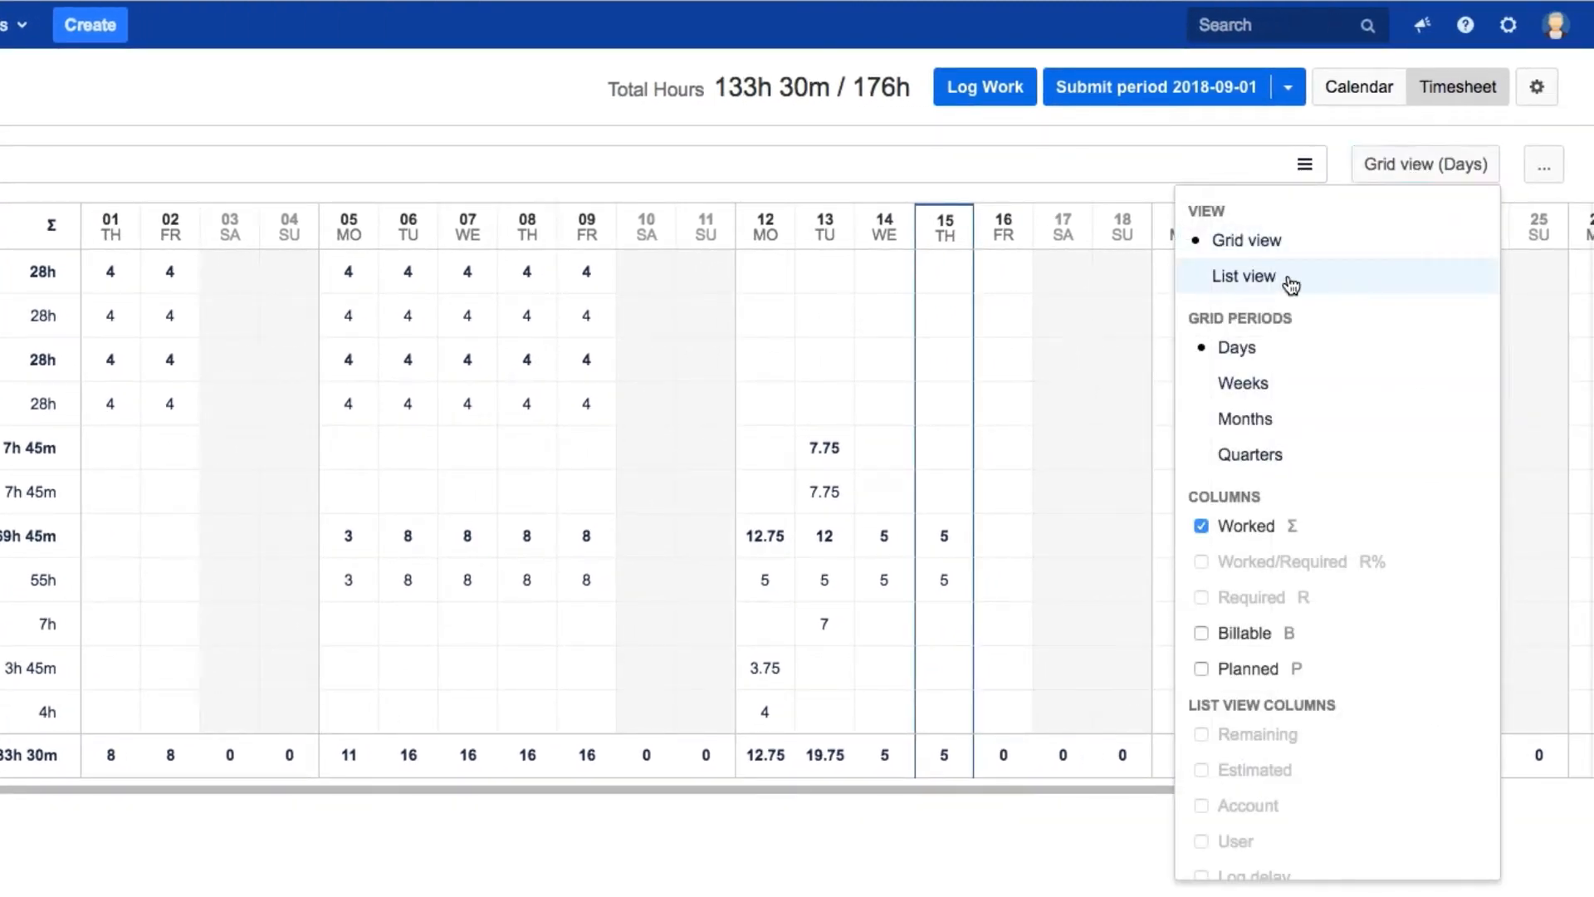
pyautogui.click(1244, 276)
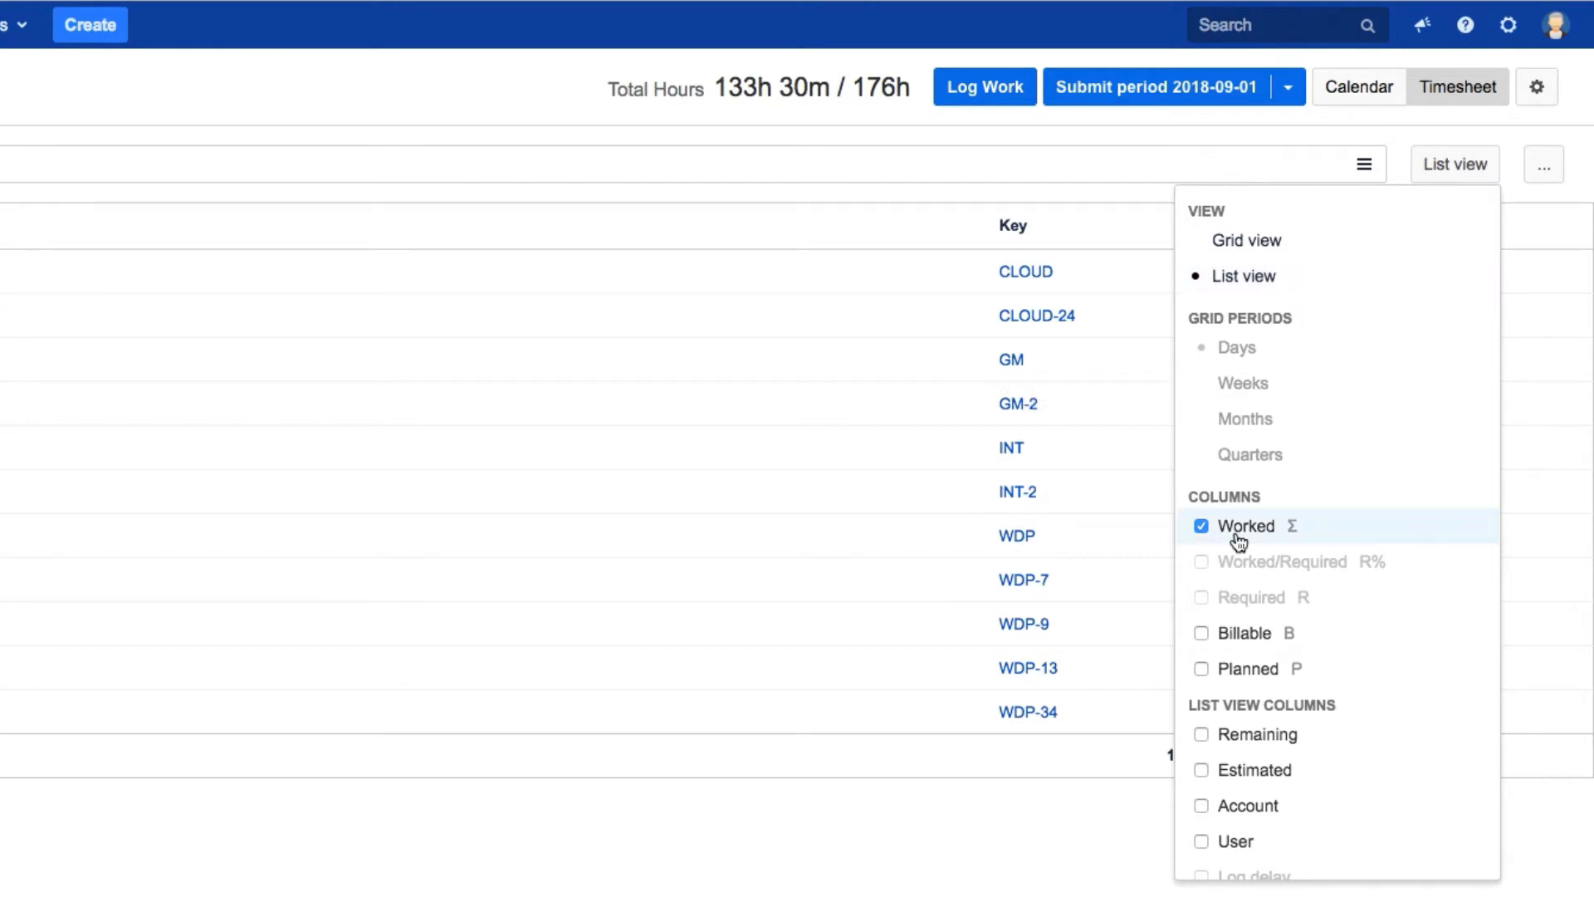
pyautogui.click(1200, 633)
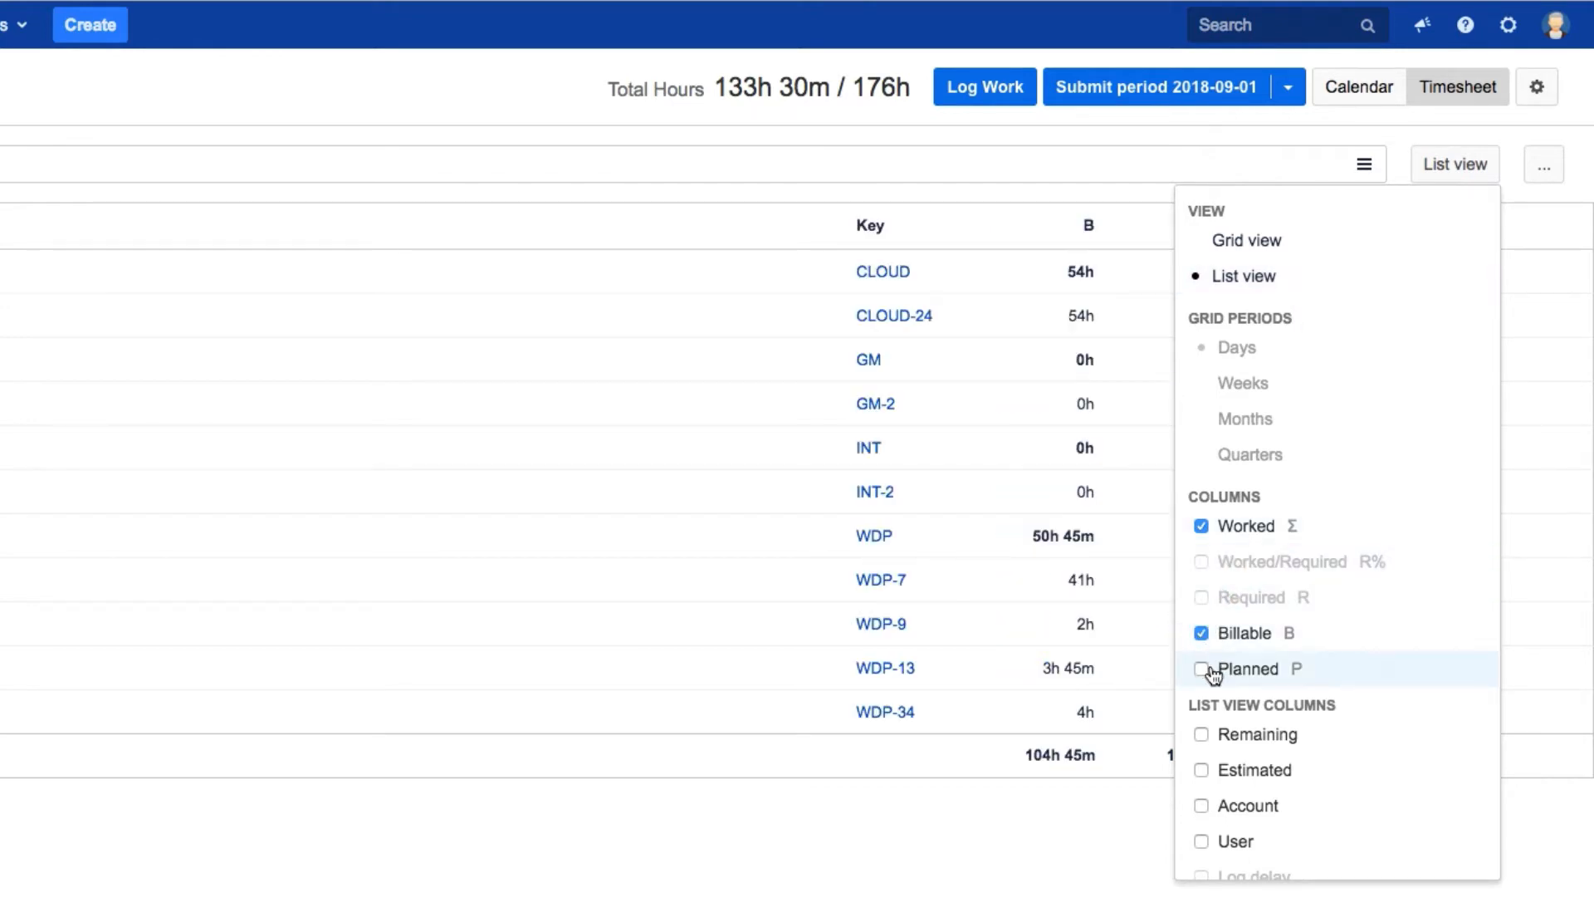
pyautogui.click(1200, 669)
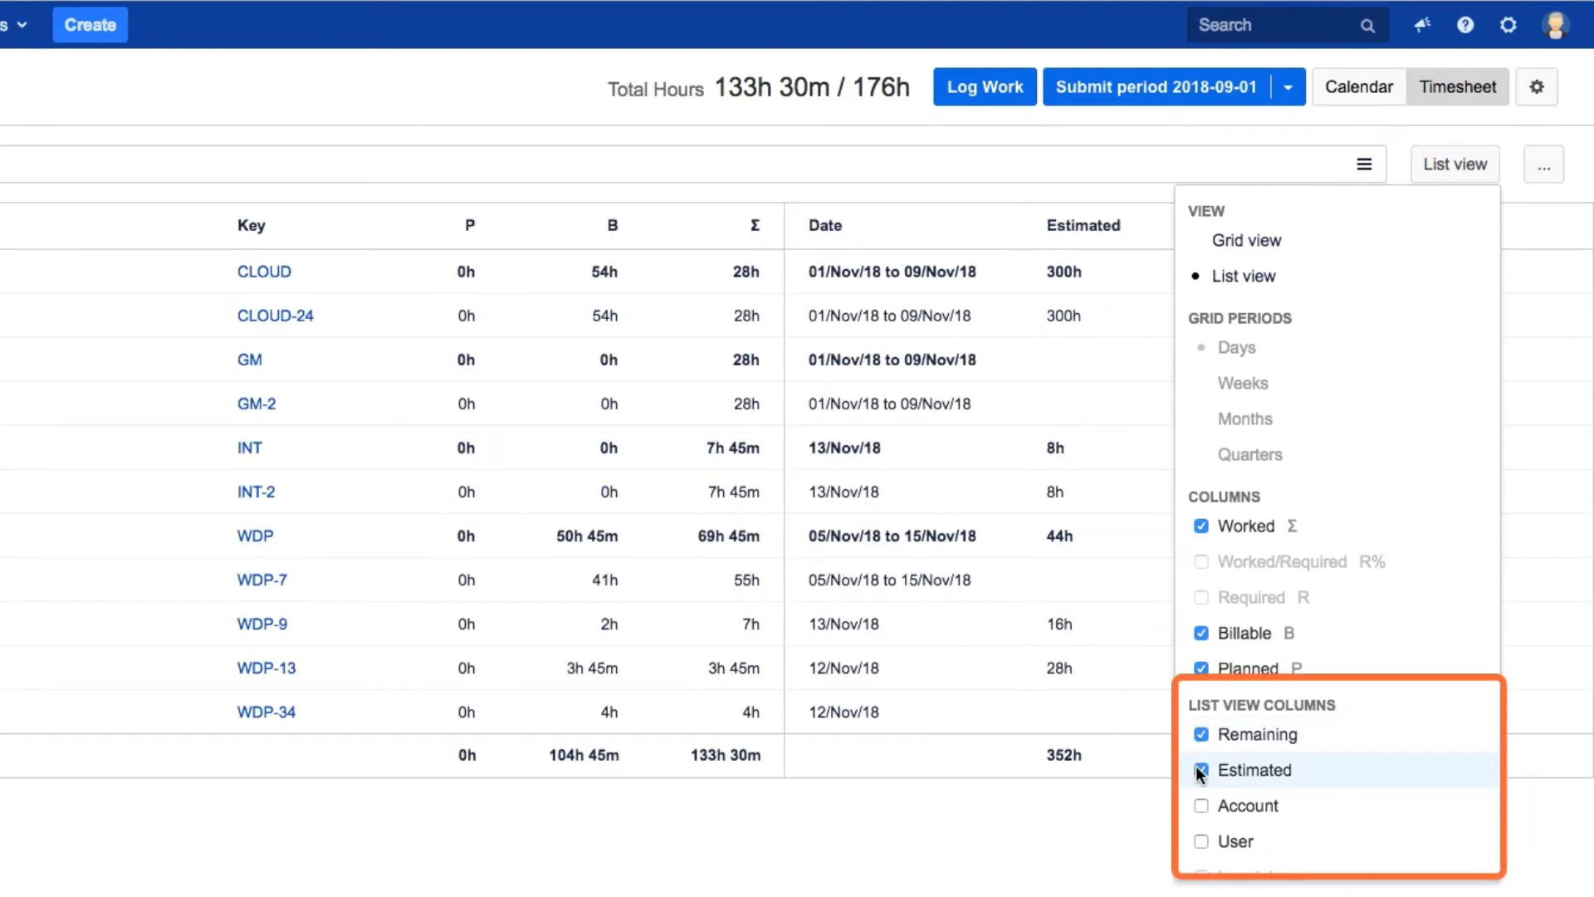
pyautogui.click(1201, 806)
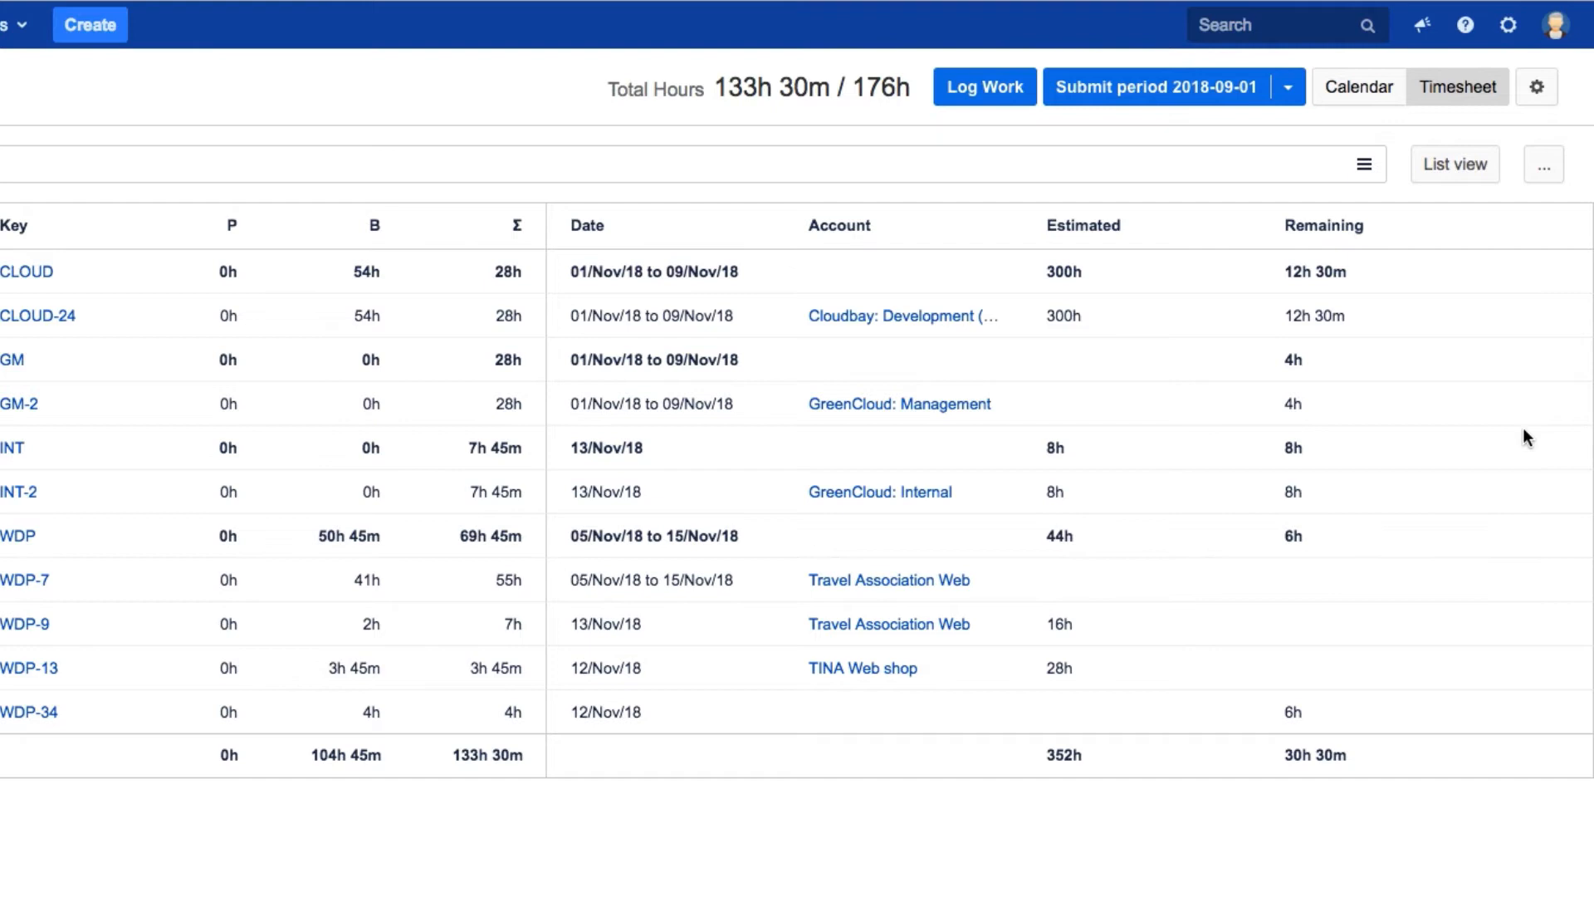
pyautogui.click(1542, 164)
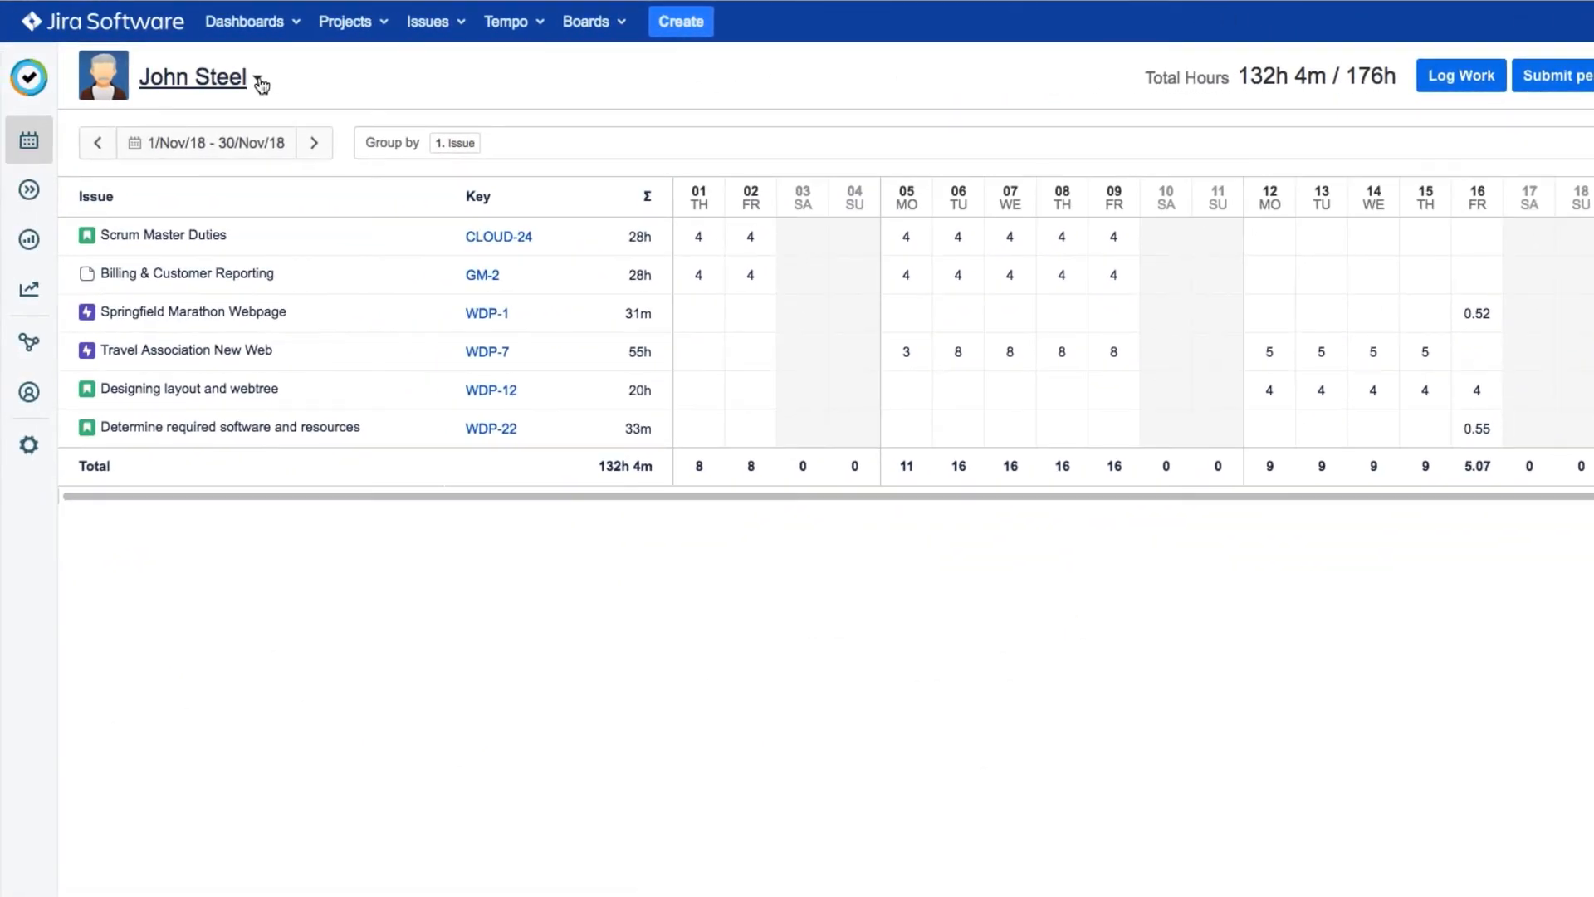
pyautogui.write('Pa')
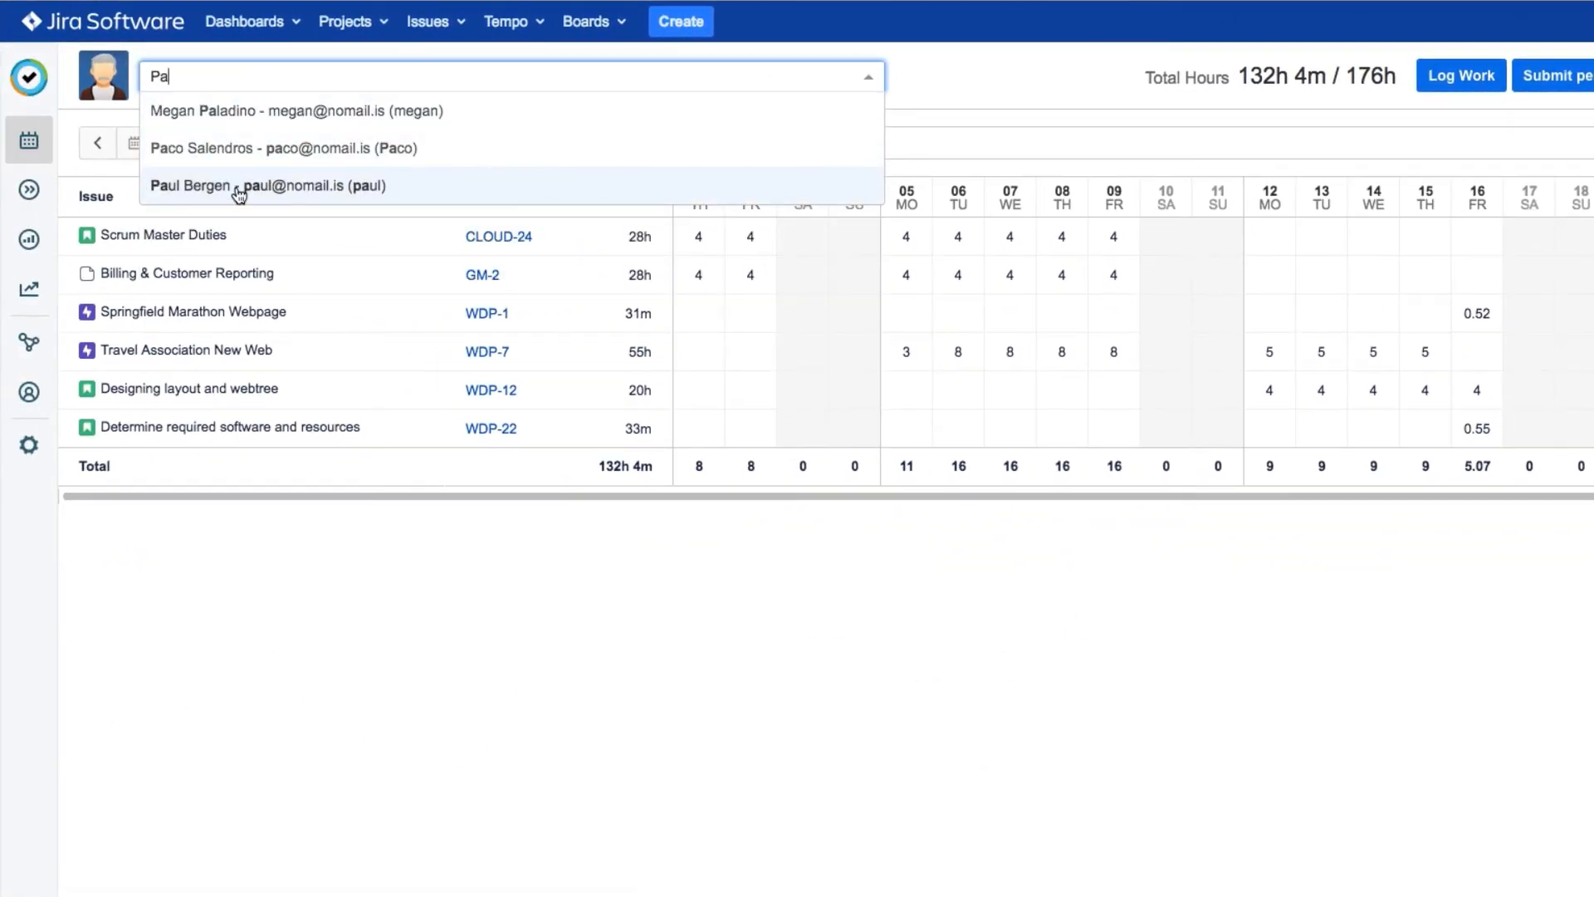
pyautogui.click(265, 184)
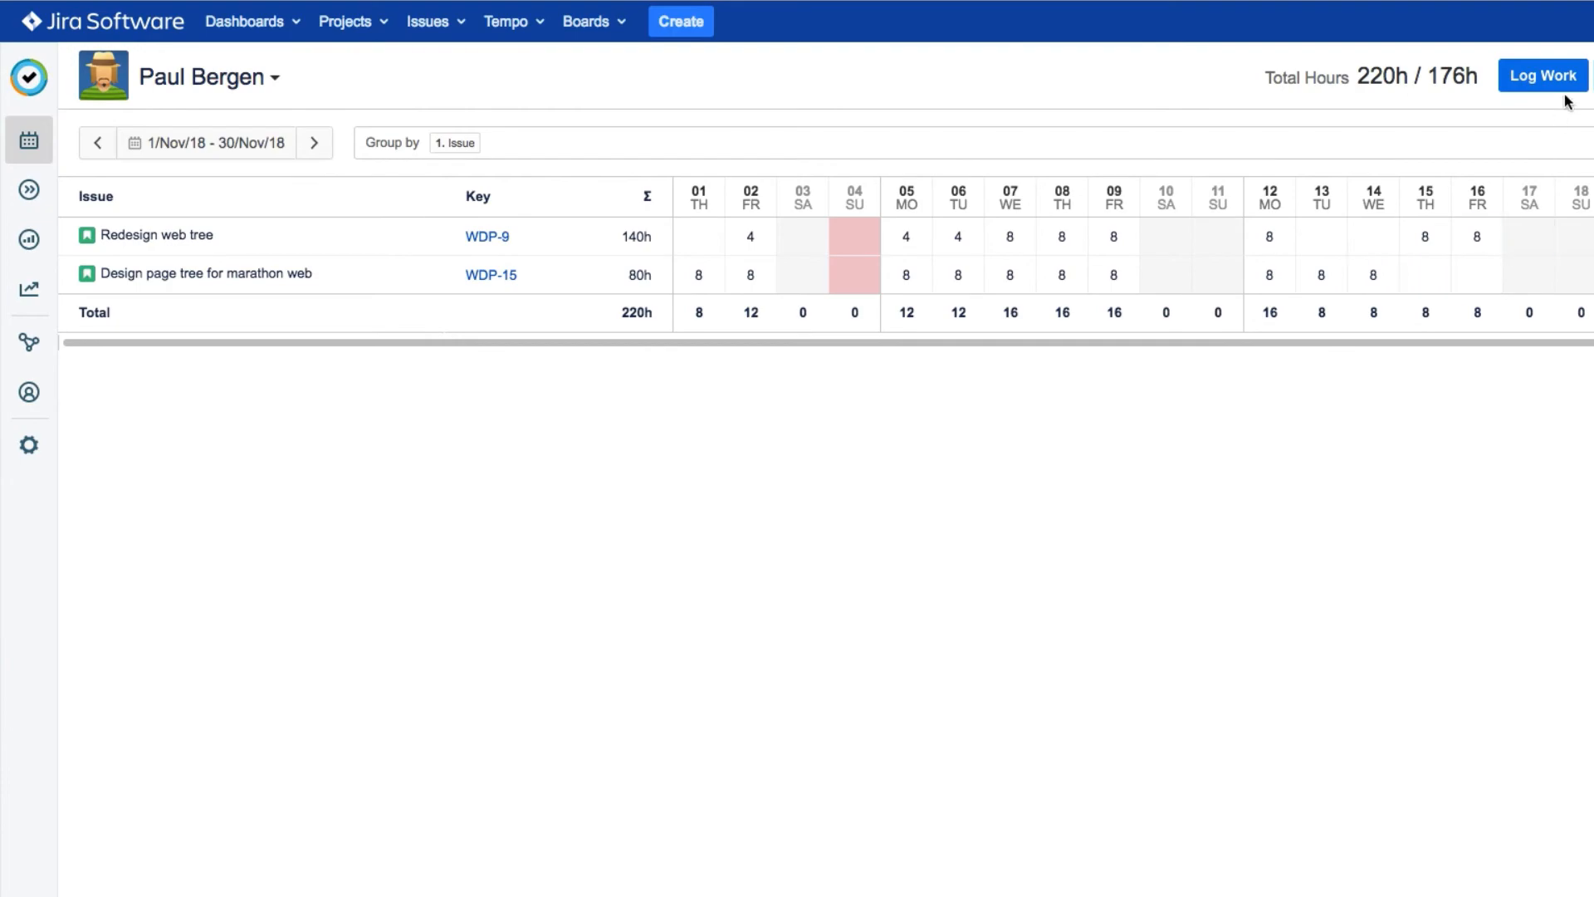
pyautogui.click(1541, 74)
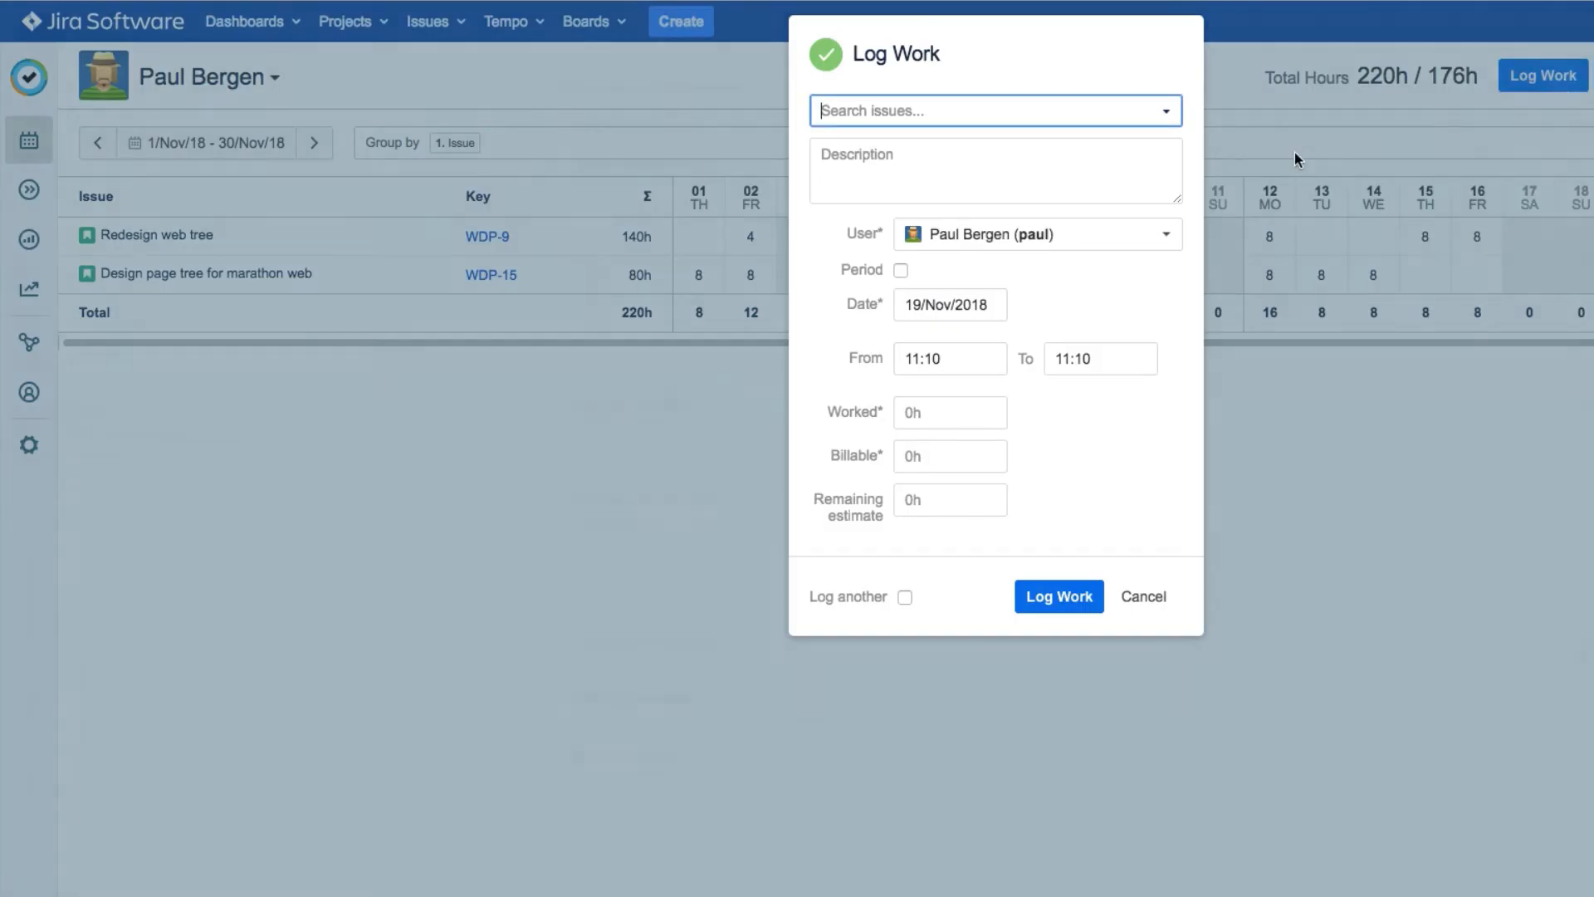